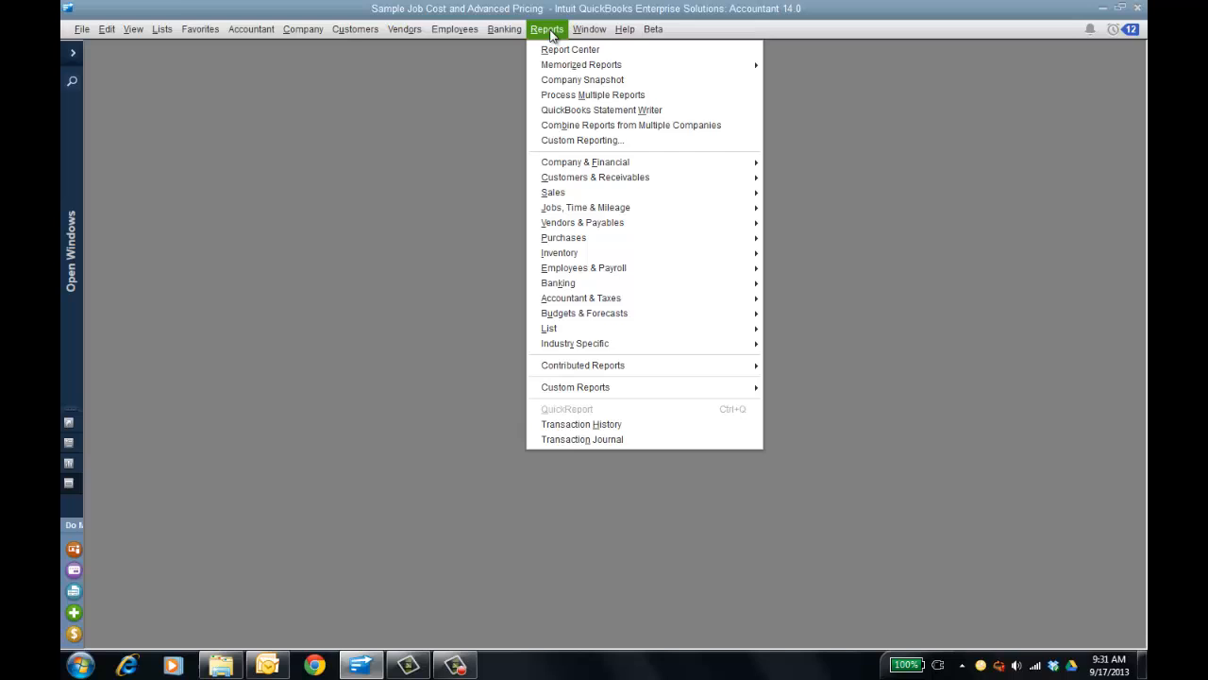
{"action": "mouse_move", "coordinate": [582, 139]}
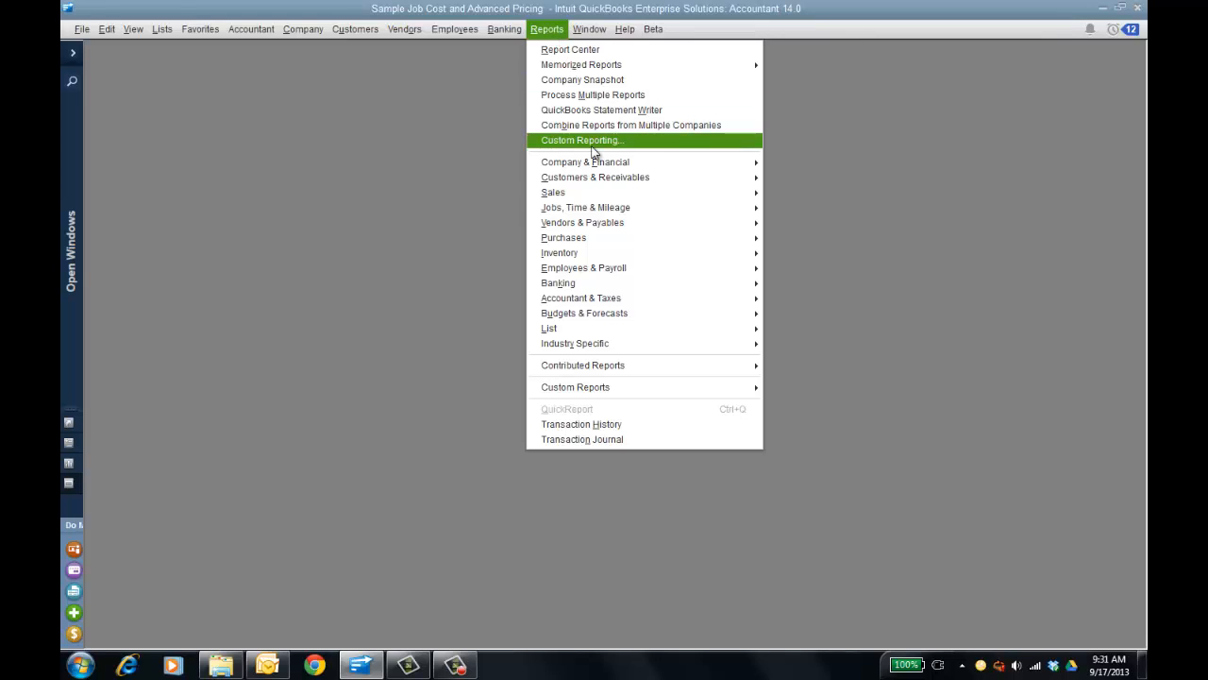
{"action": "mouse_move", "coordinate": [586, 206]}
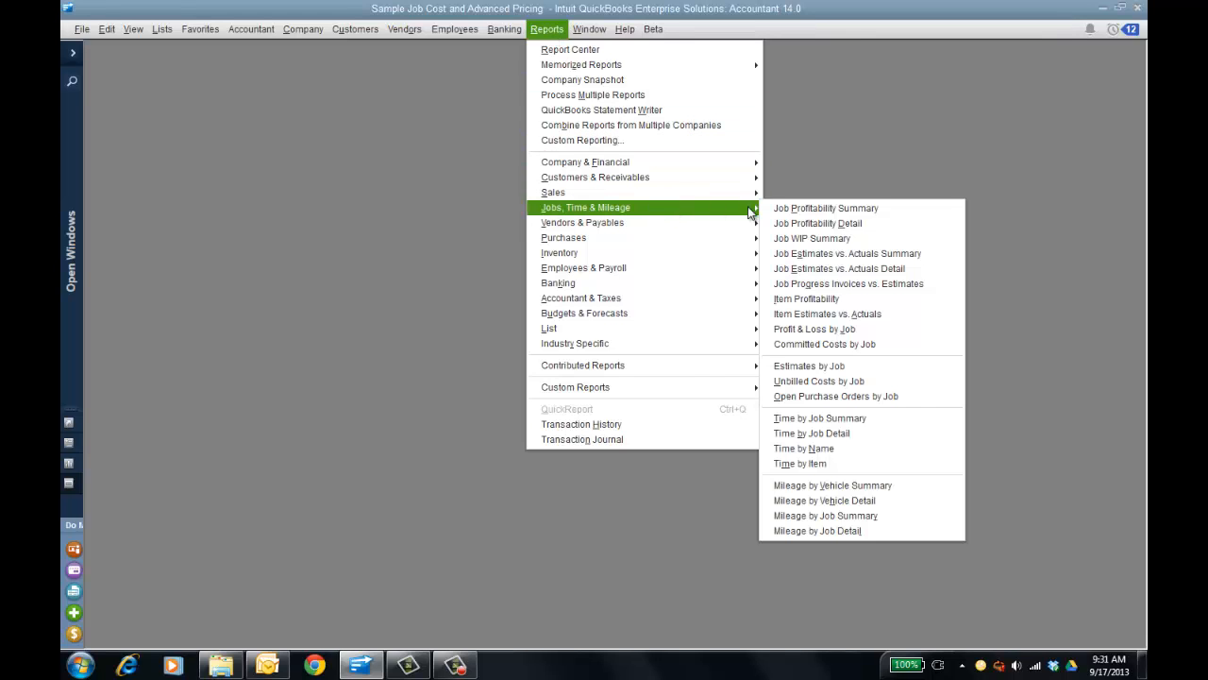
Step: Open the Job WIP Summary report for all transactions
{"action": "left_click", "coordinate": [812, 238]}
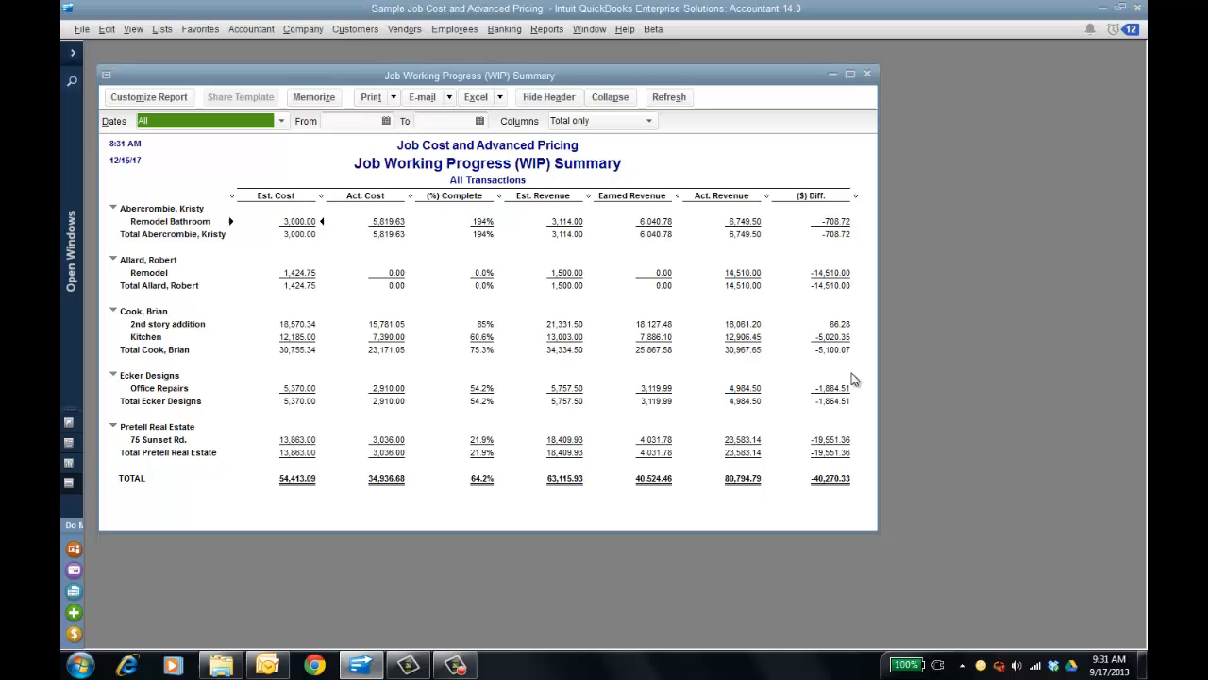
{"action": "mouse_move", "coordinate": [876, 532]}
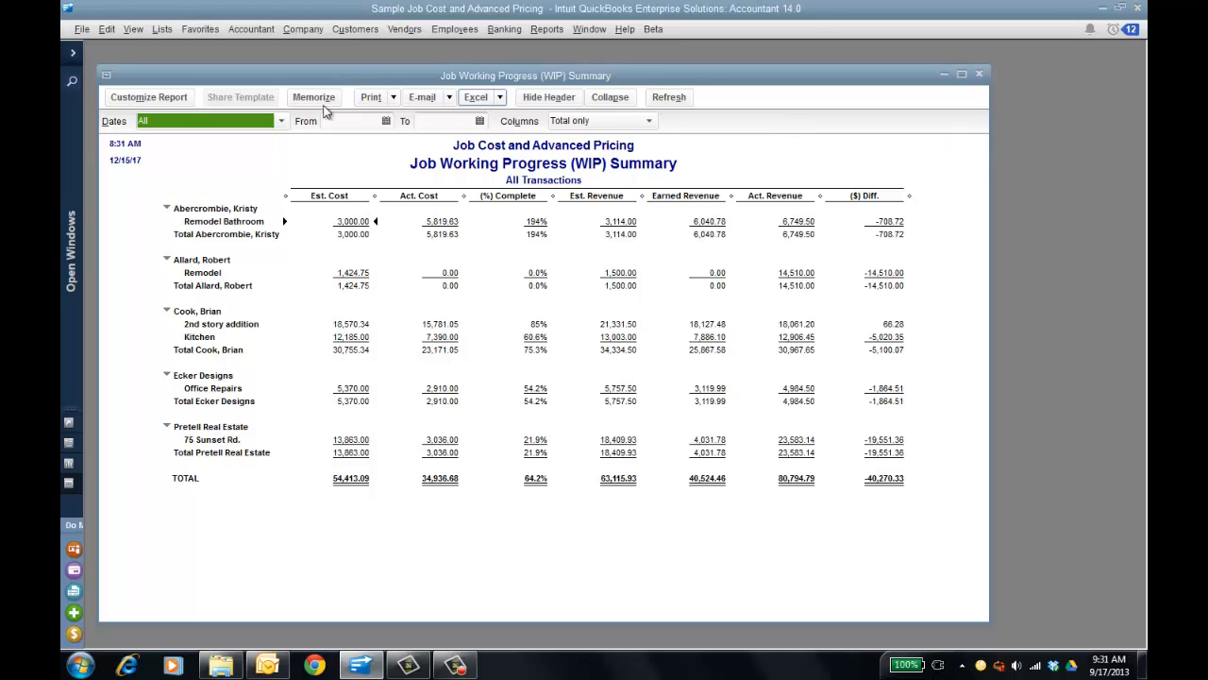
{"action": "left_click", "coordinate": [148, 97]}
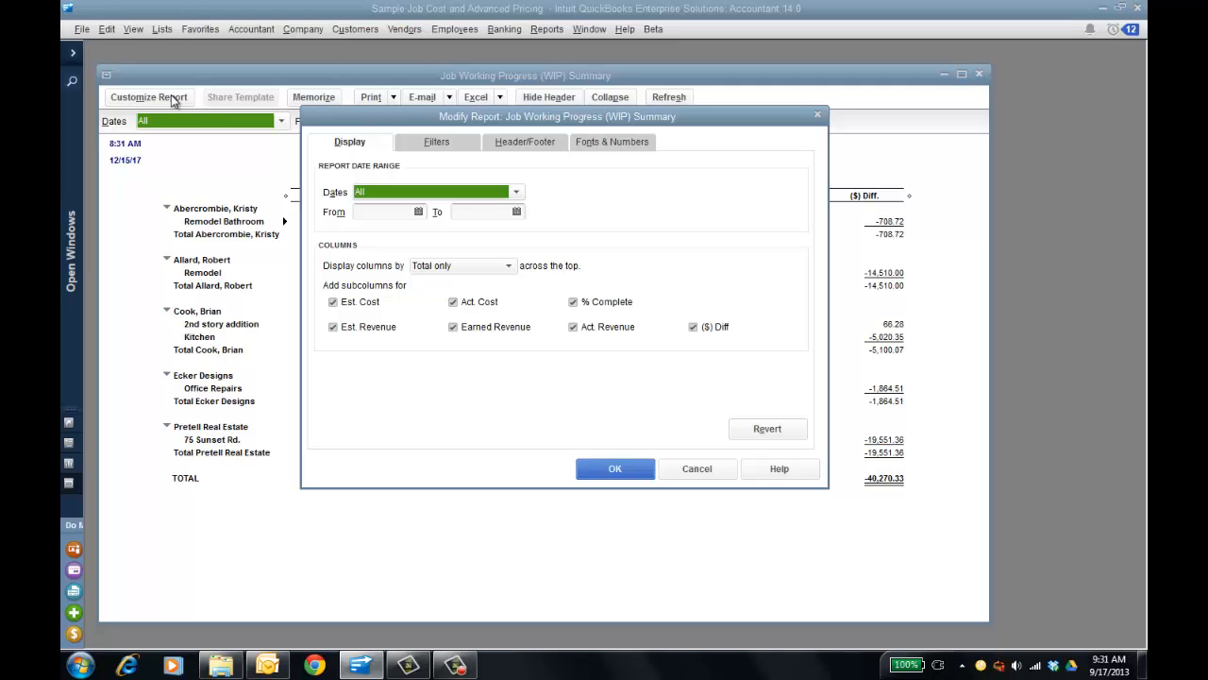
{"action": "mouse_move", "coordinate": [716, 487]}
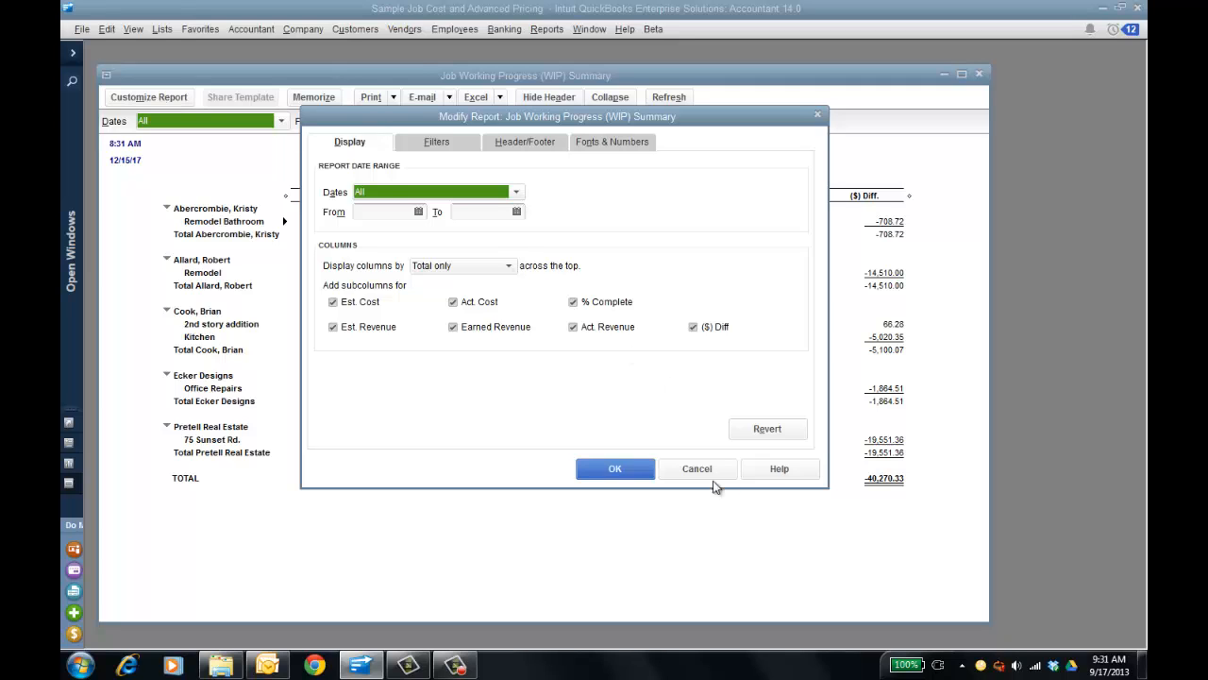
{"action": "left_click", "coordinate": [615, 469]}
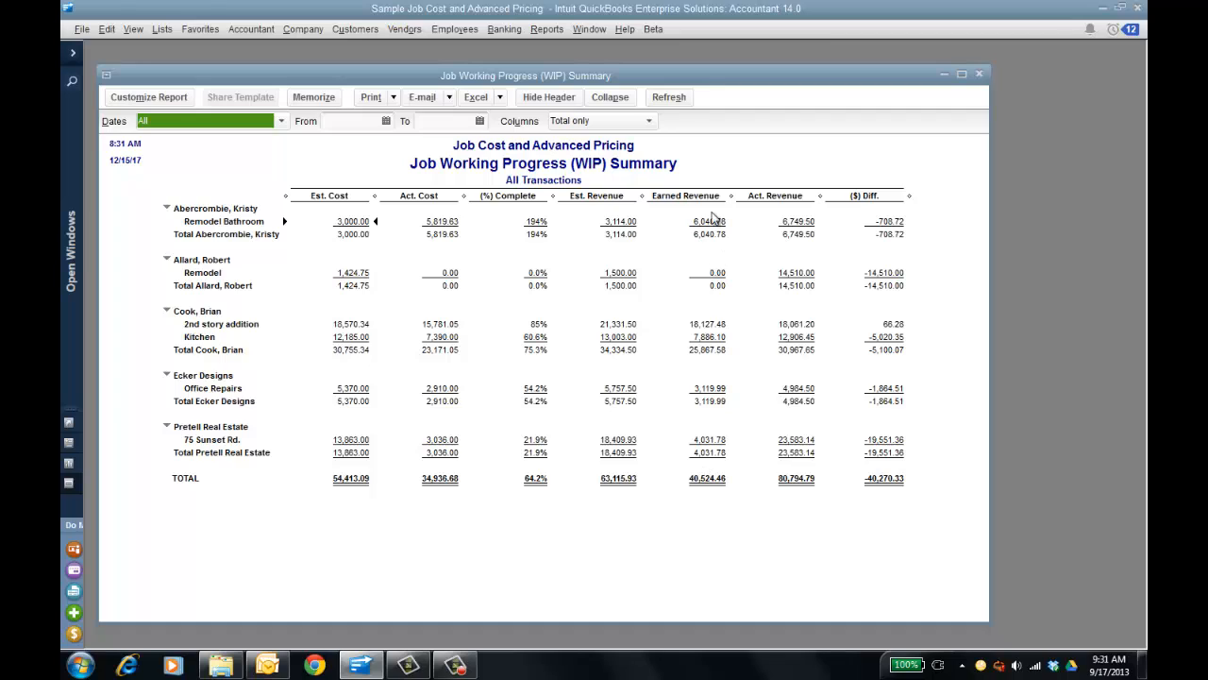
{"action": "mouse_move", "coordinate": [683, 222]}
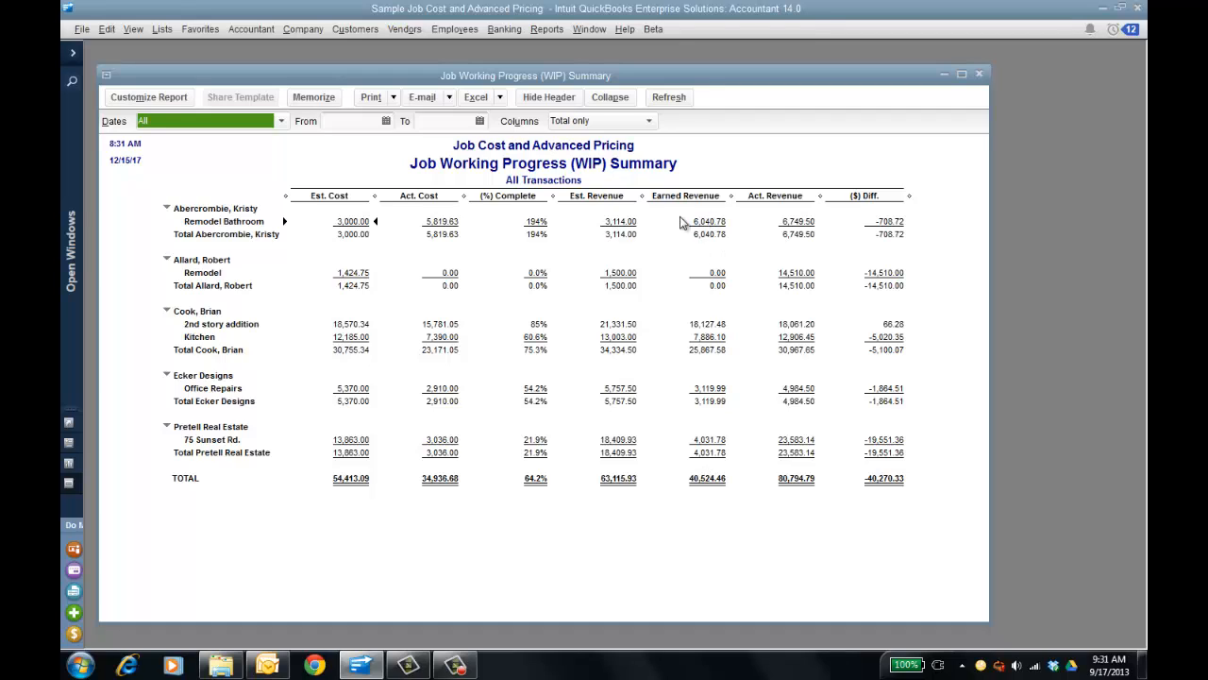
{"action": "mouse_move", "coordinate": [551, 277]}
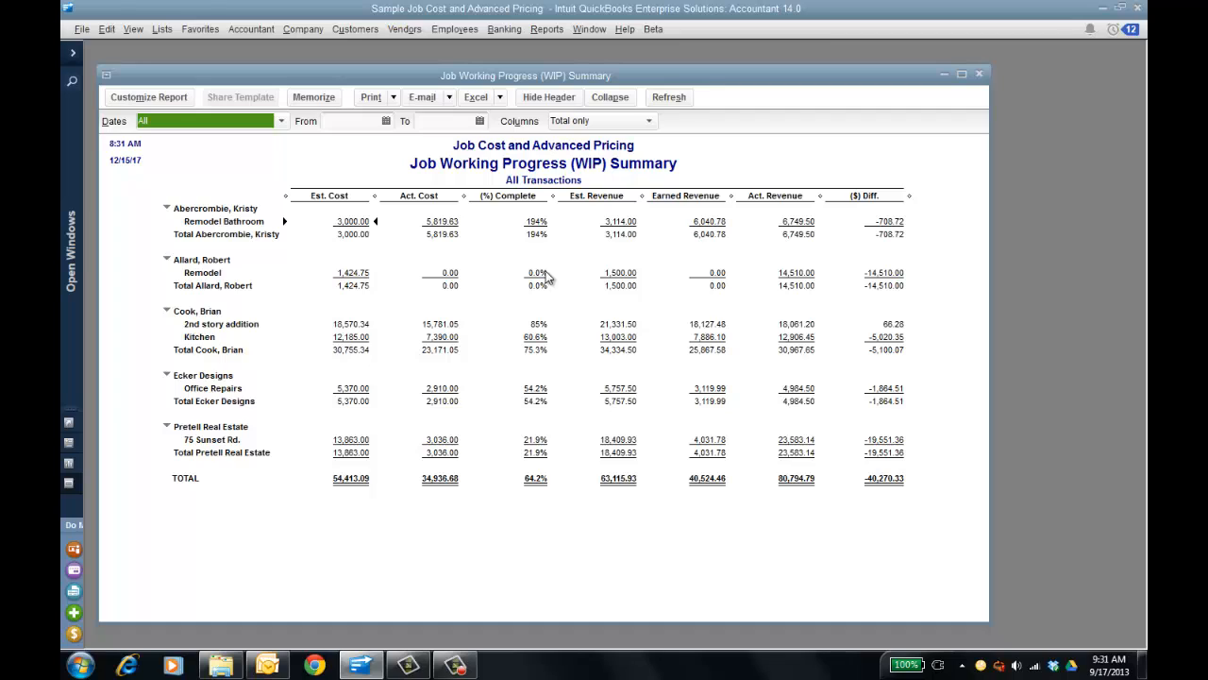
{"action": "mouse_move", "coordinate": [456, 221]}
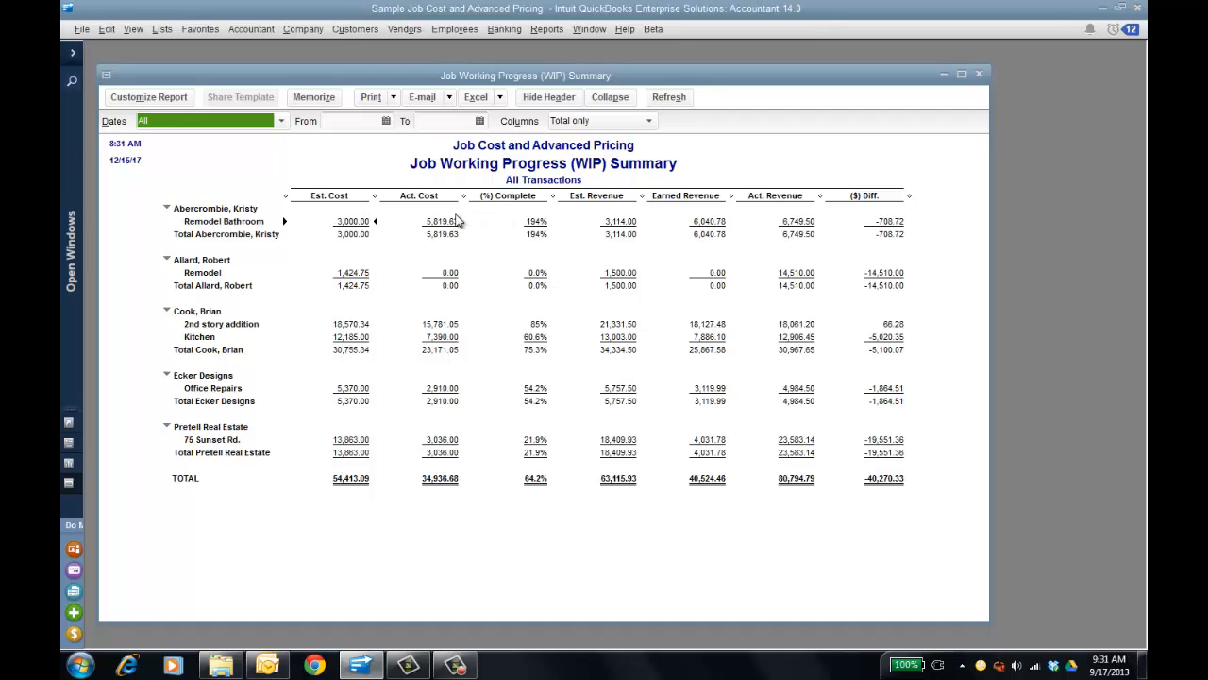
{"action": "mouse_move", "coordinate": [652, 233]}
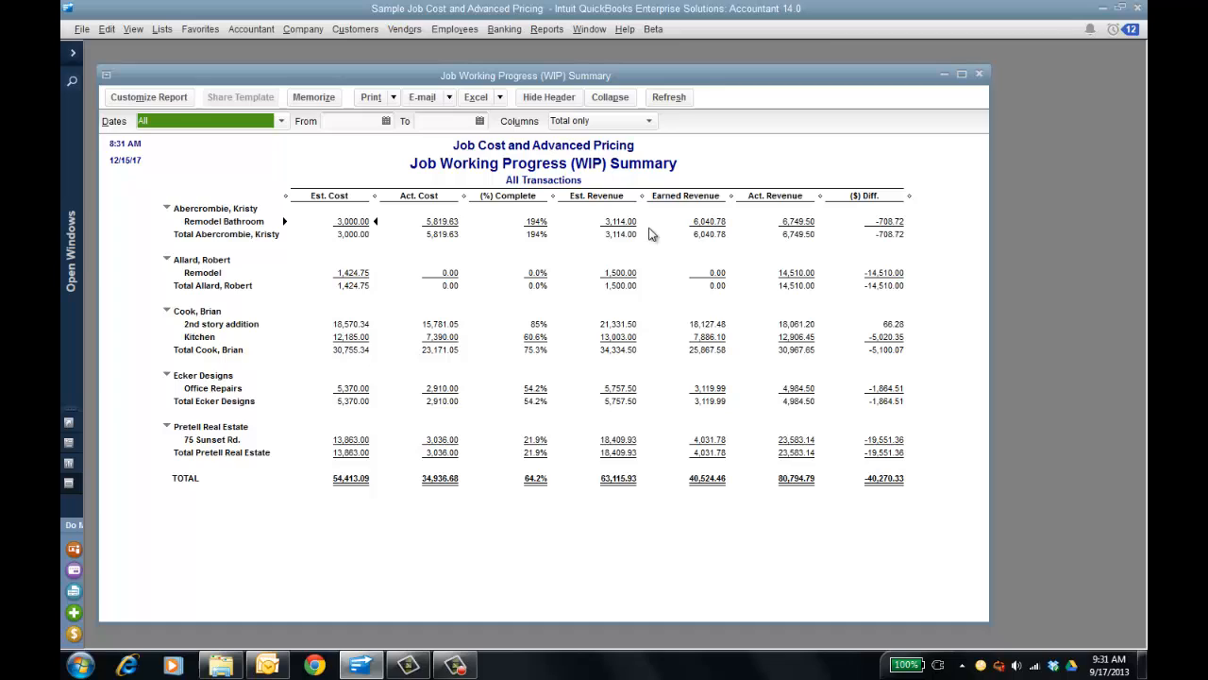
{"action": "mouse_move", "coordinate": [711, 337]}
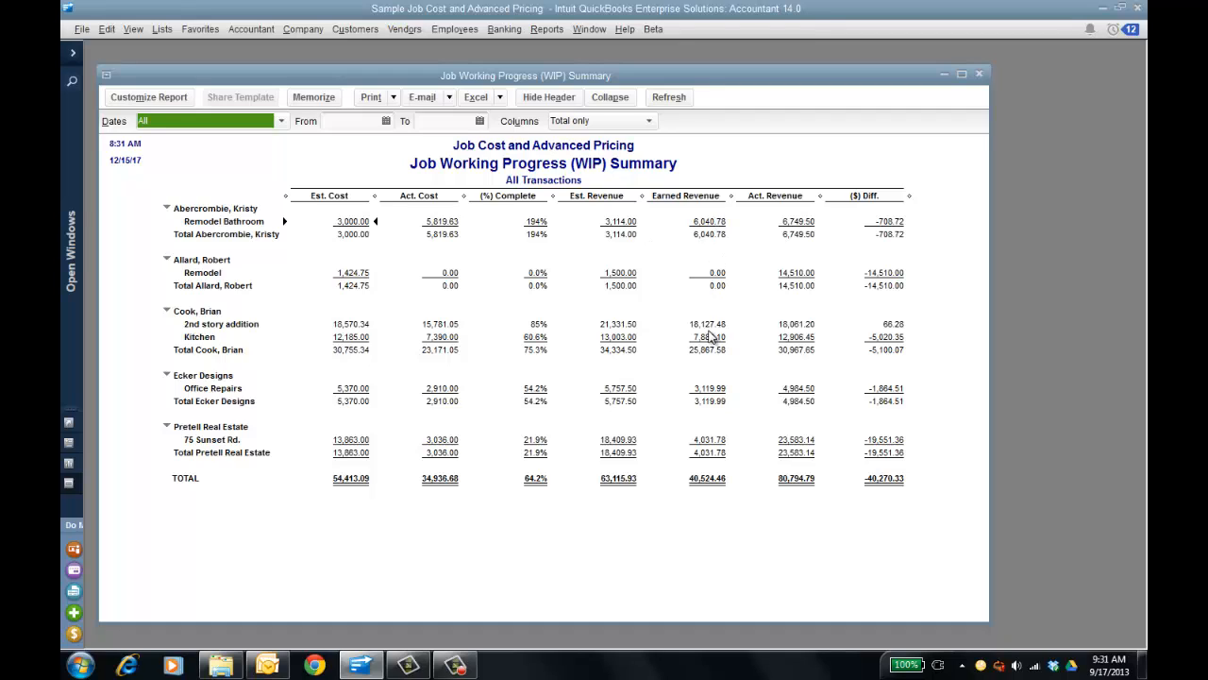
{"action": "mouse_move", "coordinate": [711, 333]}
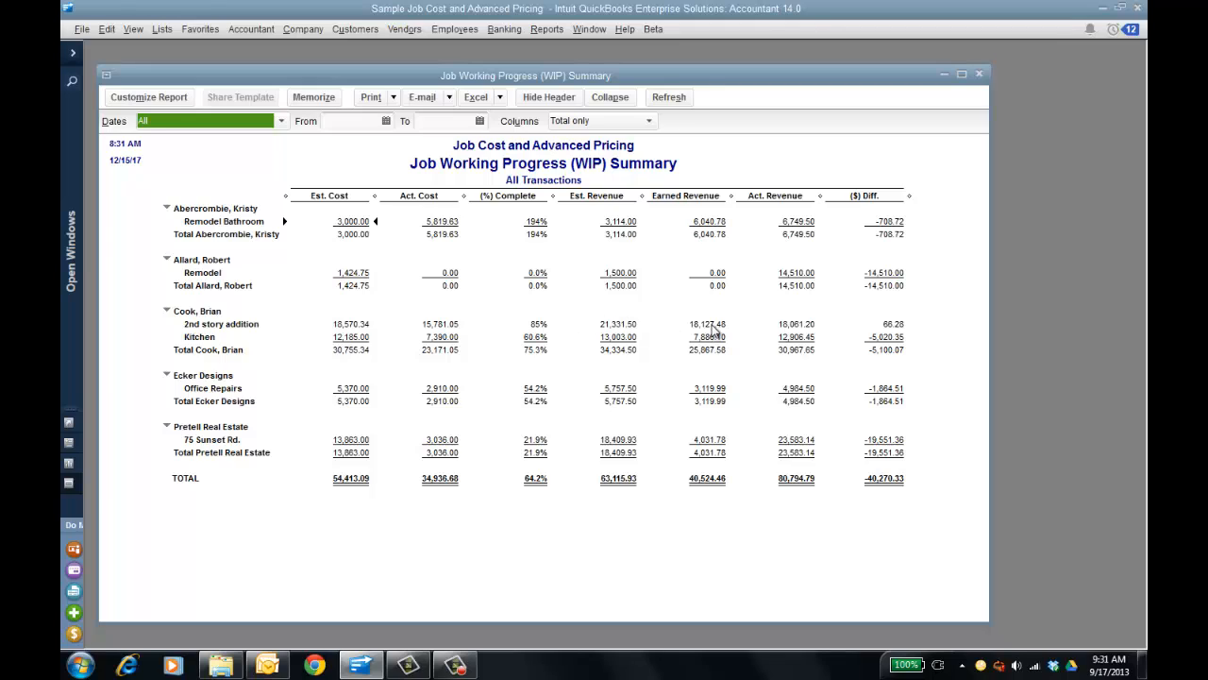
{"action": "mouse_move", "coordinate": [628, 325]}
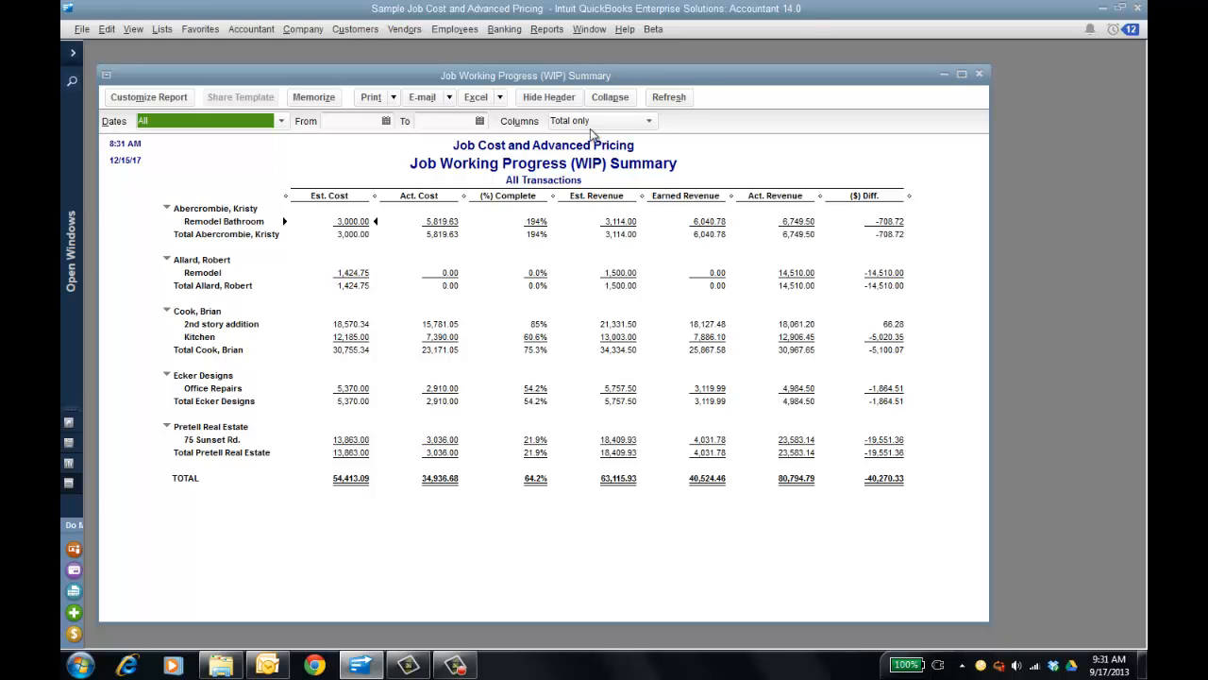
Step: Open the Committed Costs by Job report from the Jobs, Time & Mileage reports
{"action": "left_click", "coordinate": [546, 29]}
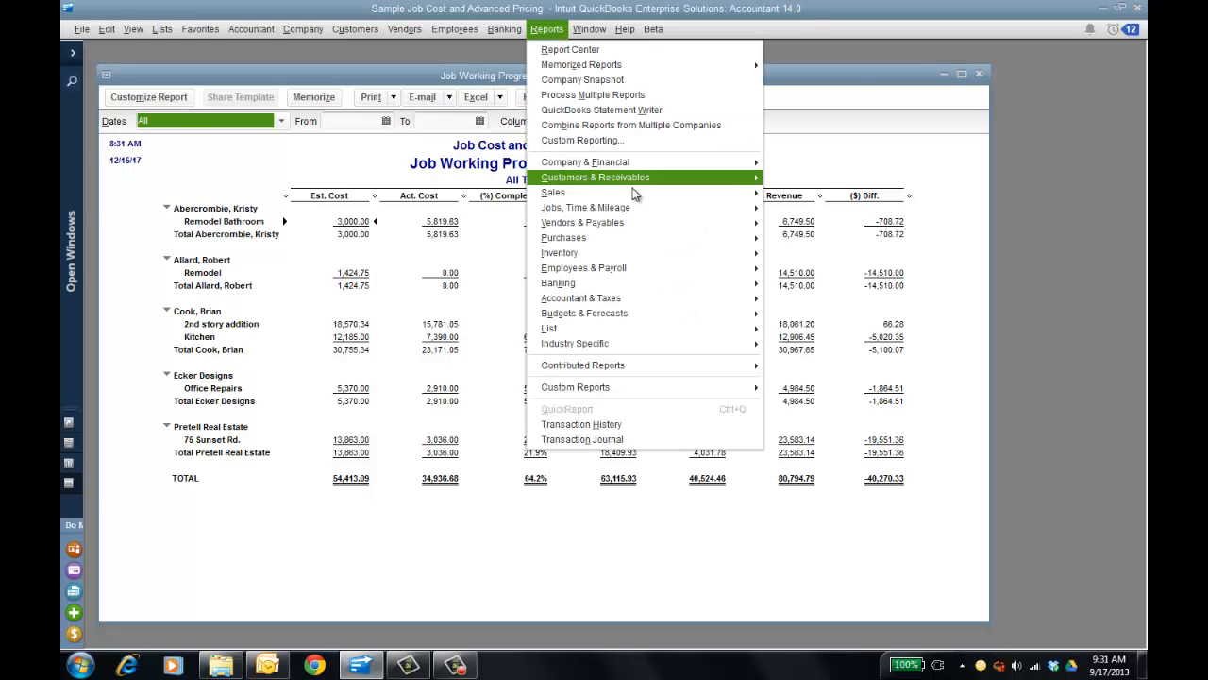
{"action": "mouse_move", "coordinate": [585, 207]}
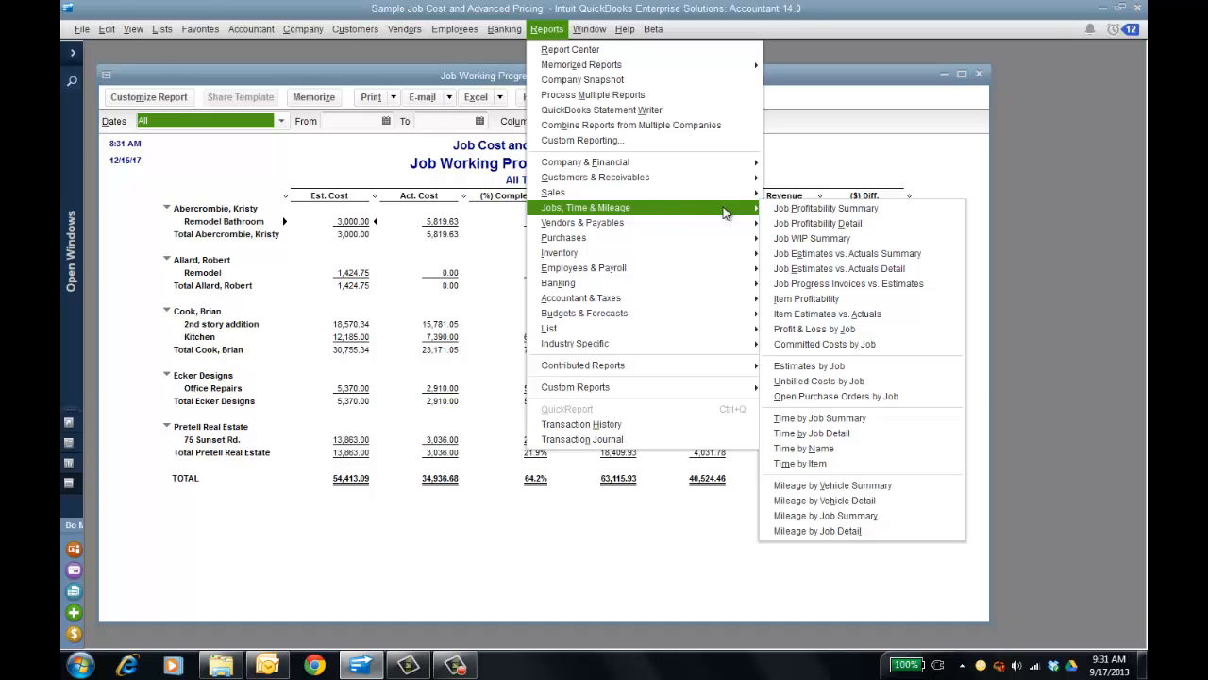
{"action": "mouse_move", "coordinate": [814, 328]}
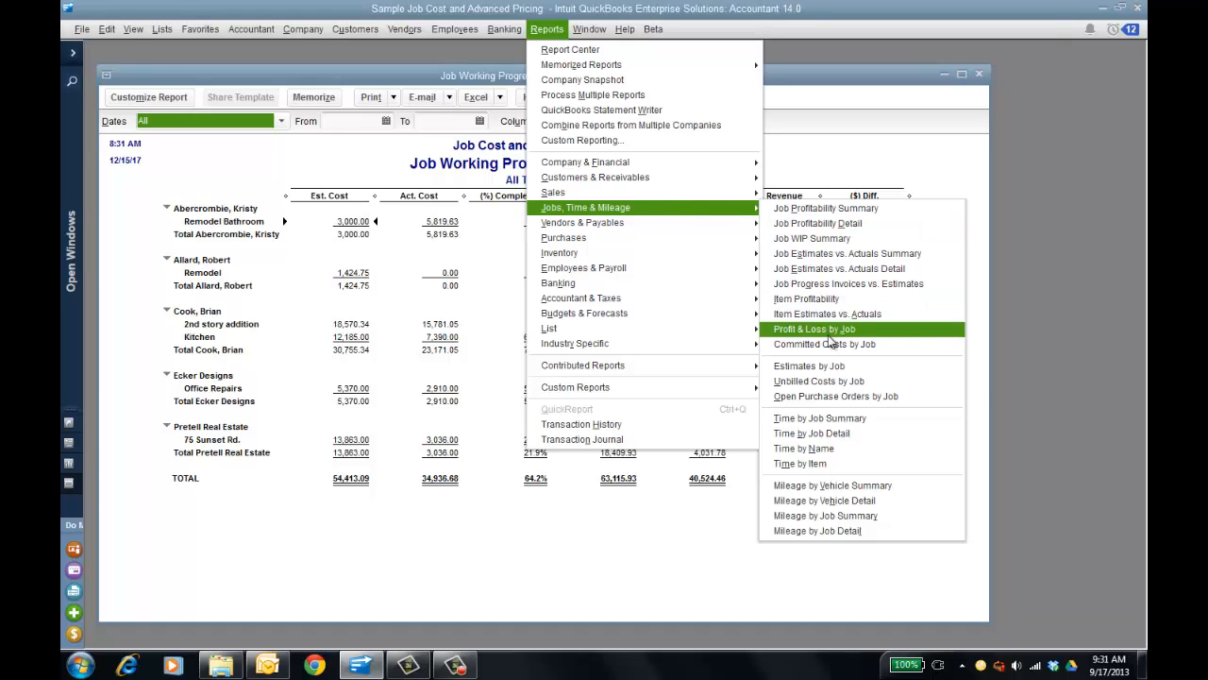
{"action": "left_click", "coordinate": [825, 344]}
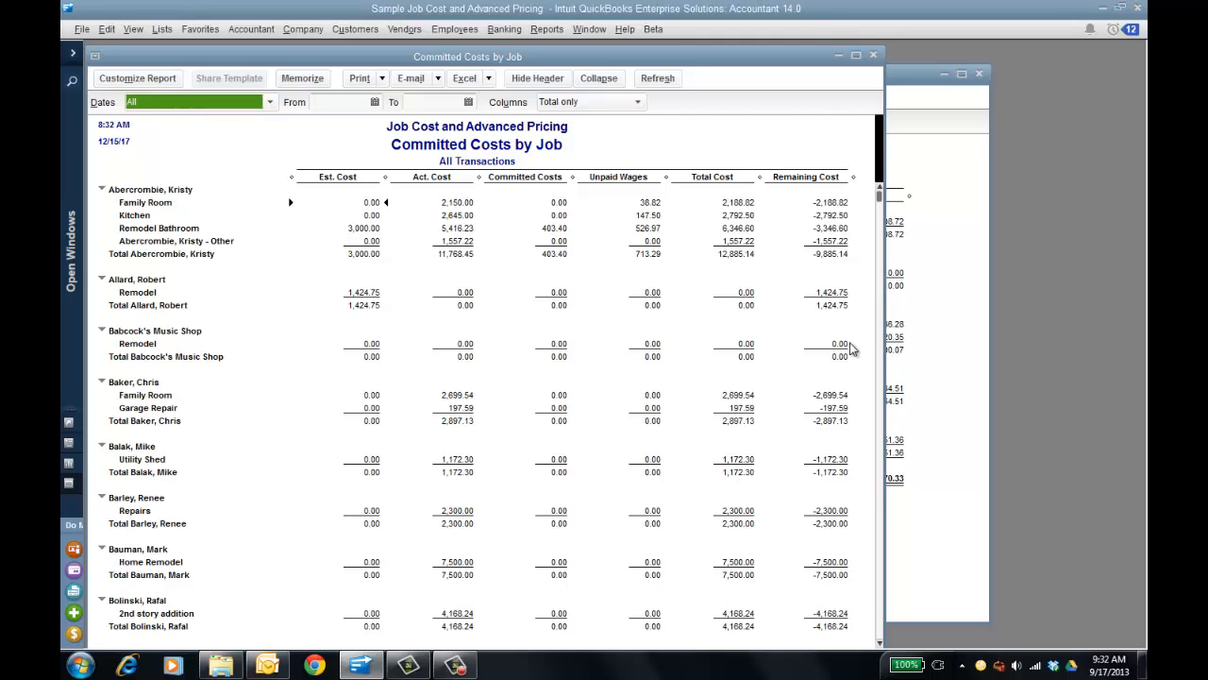
{"action": "mouse_move", "coordinate": [652, 212]}
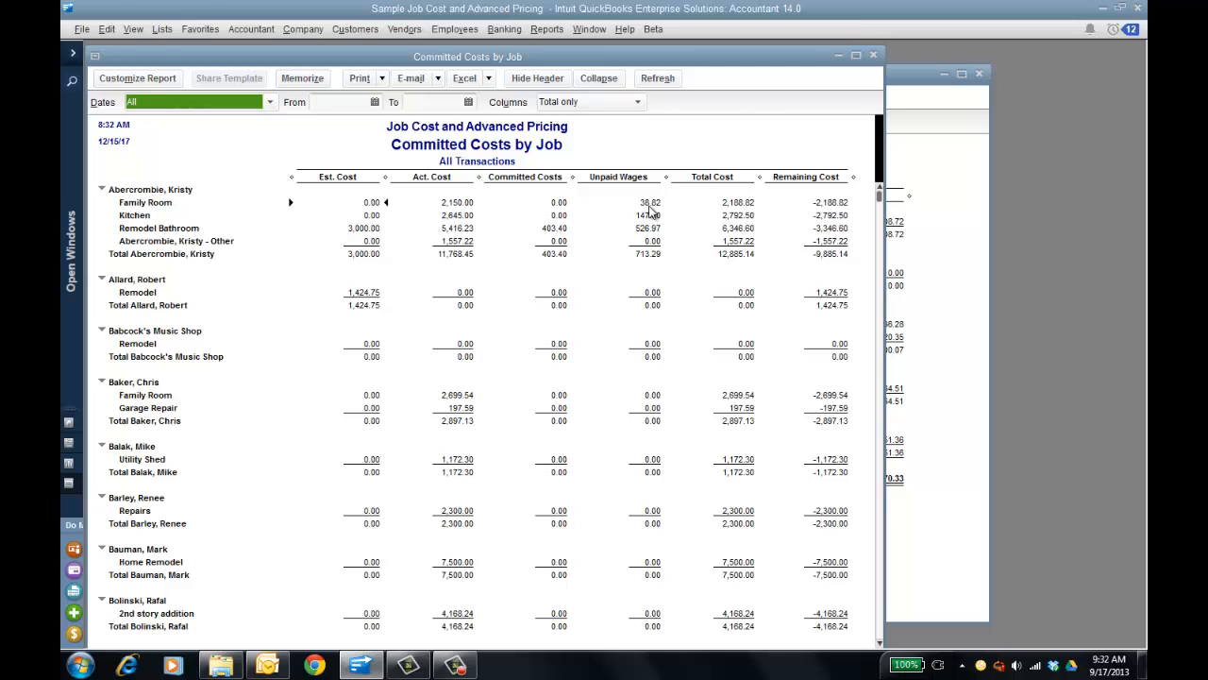
{"action": "mouse_move", "coordinate": [650, 209]}
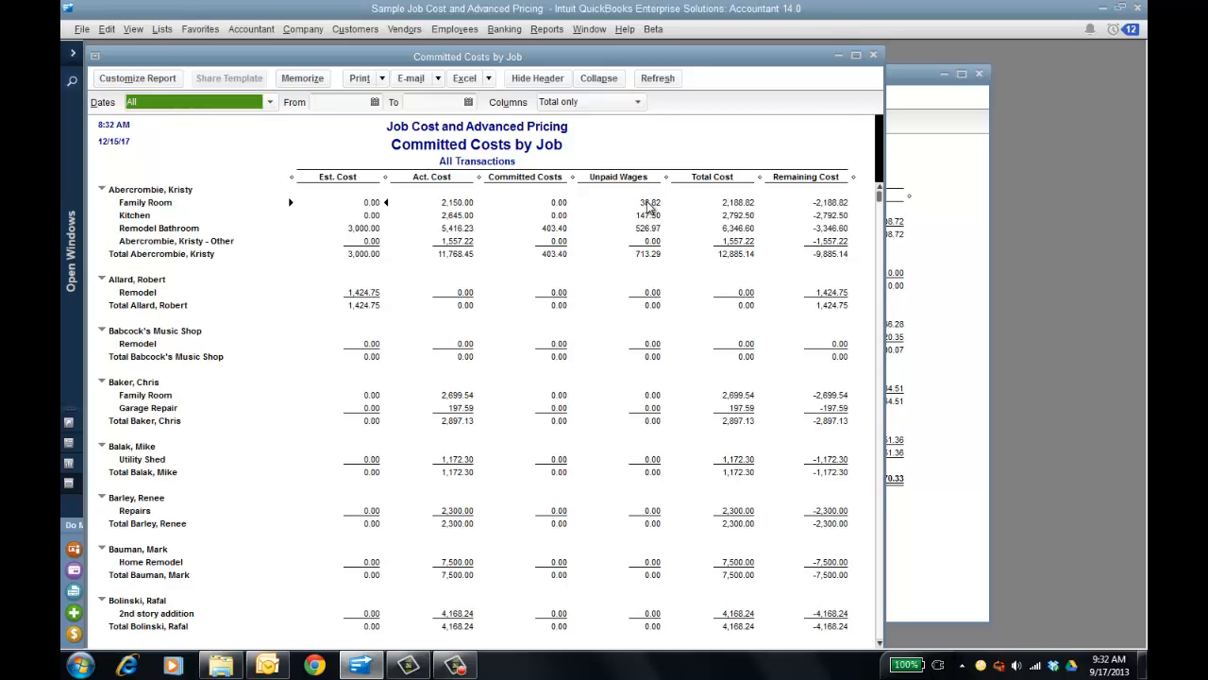
{"action": "mouse_move", "coordinate": [649, 210]}
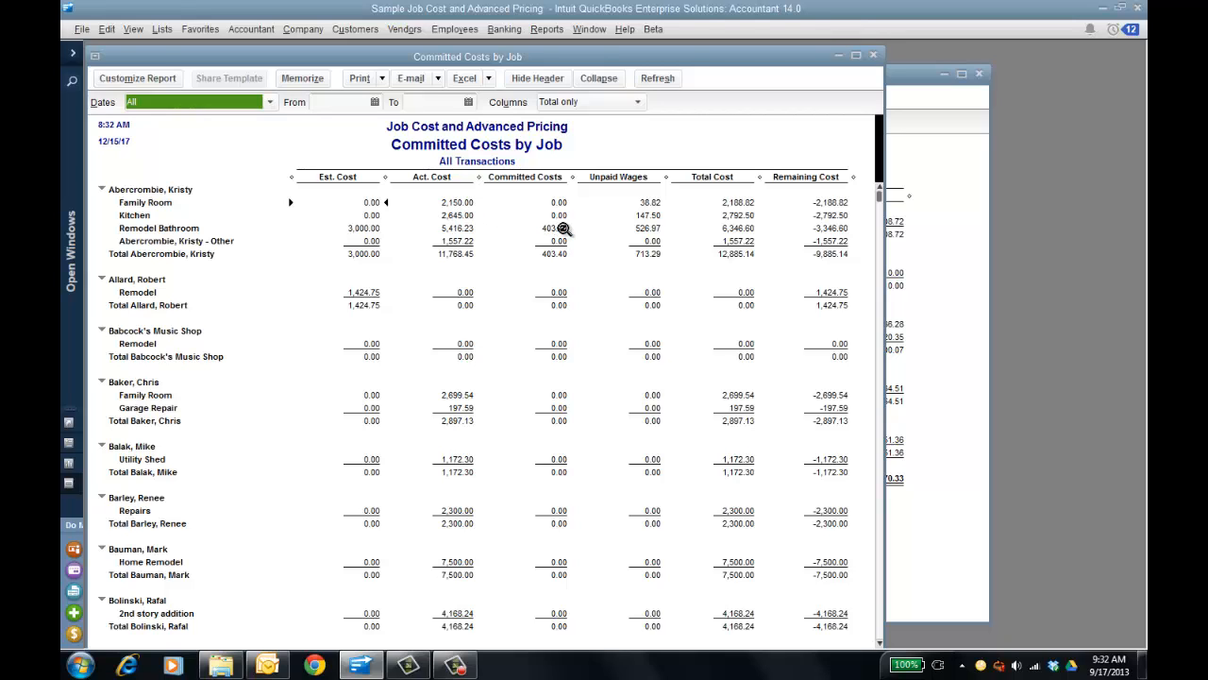
Step: QuickZoom into Remodel Bathroom's 403.40 committed cost to see its purchase order detail
{"action": "double_click", "coordinate": [559, 227]}
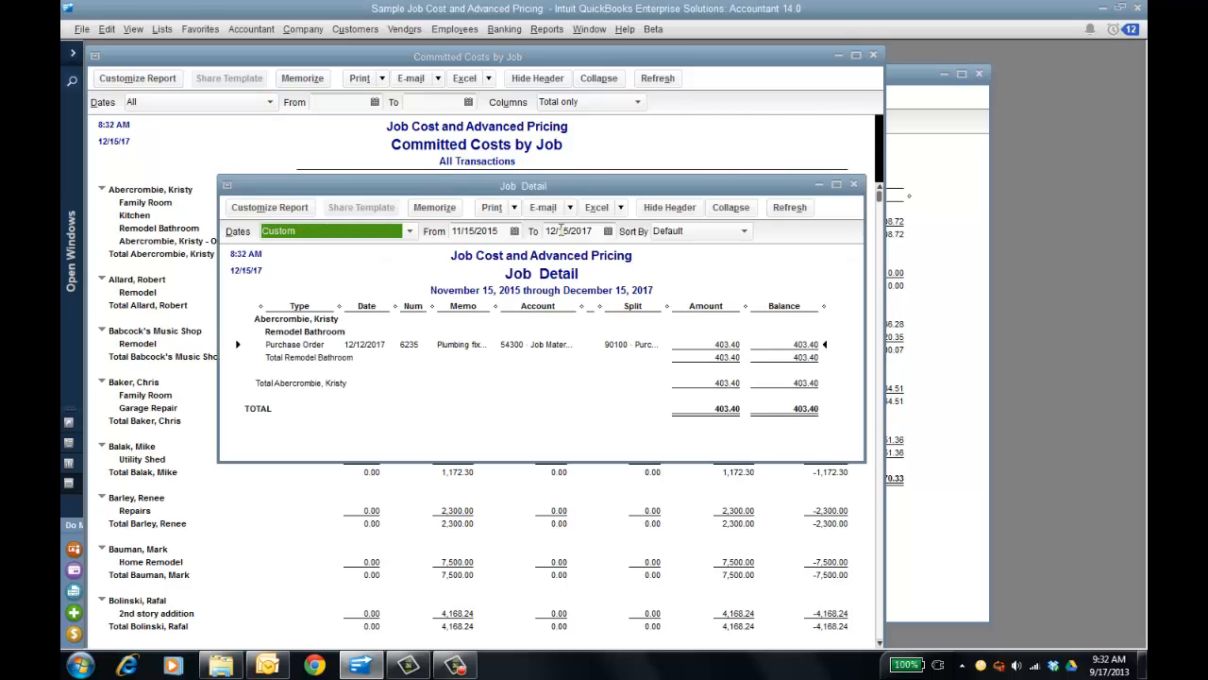
{"action": "left_click_drag", "start_coordinate": [524, 186], "coordinate": [538, 173]}
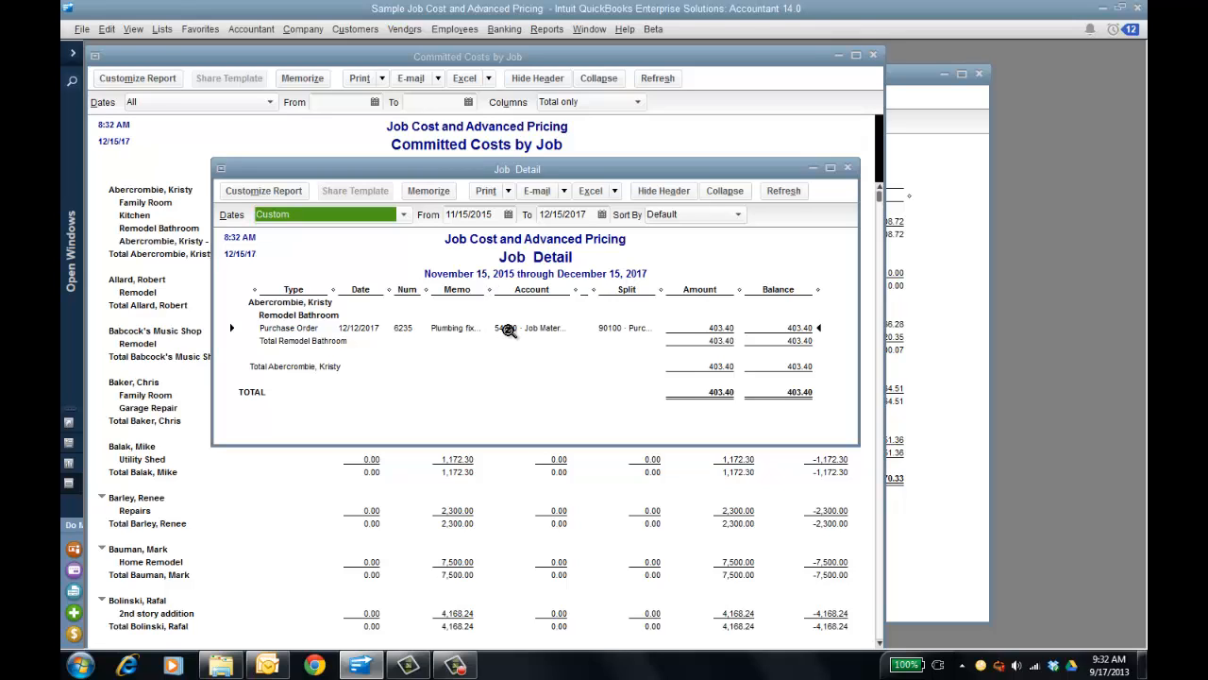
{"action": "mouse_move", "coordinate": [514, 330]}
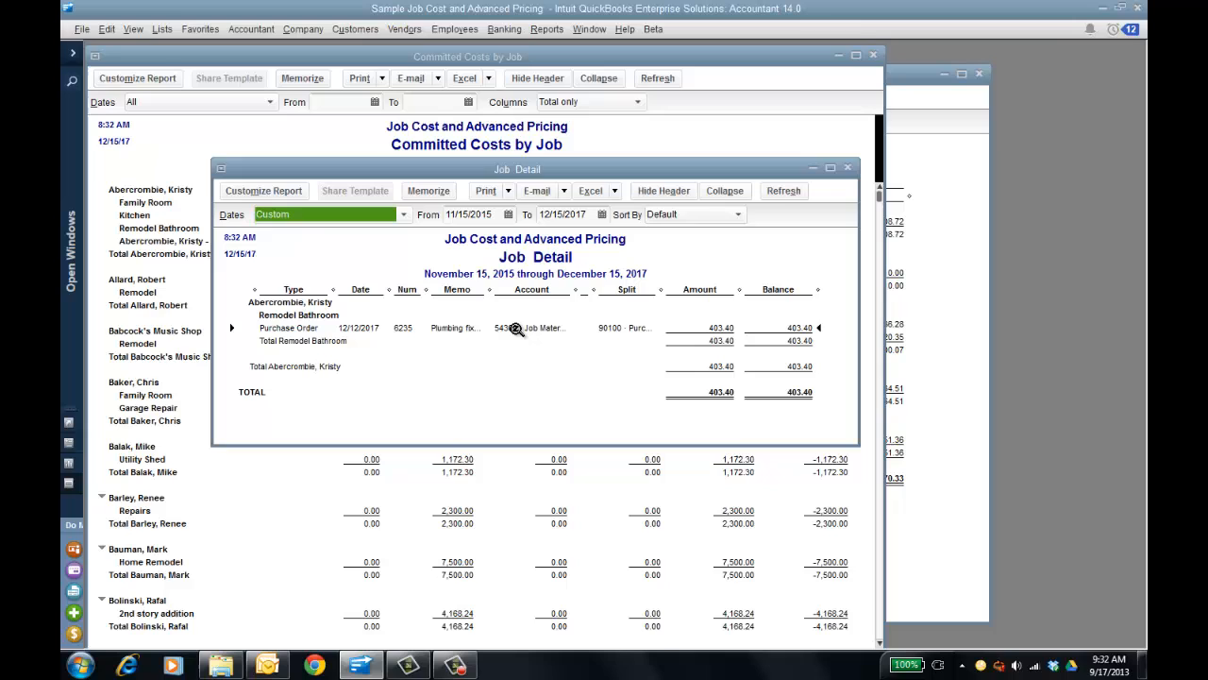
{"action": "mouse_move", "coordinate": [795, 182]}
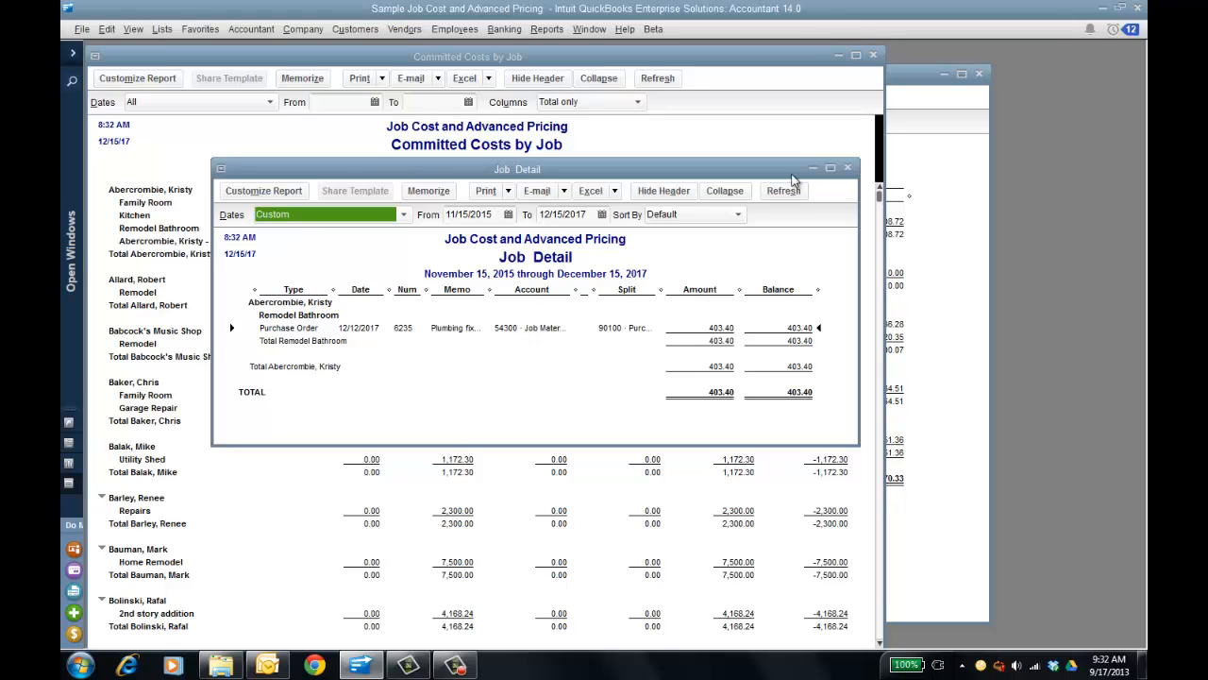
Step: Close the Job Detail report, returning to Committed Costs by Job
{"action": "left_click", "coordinate": [848, 169]}
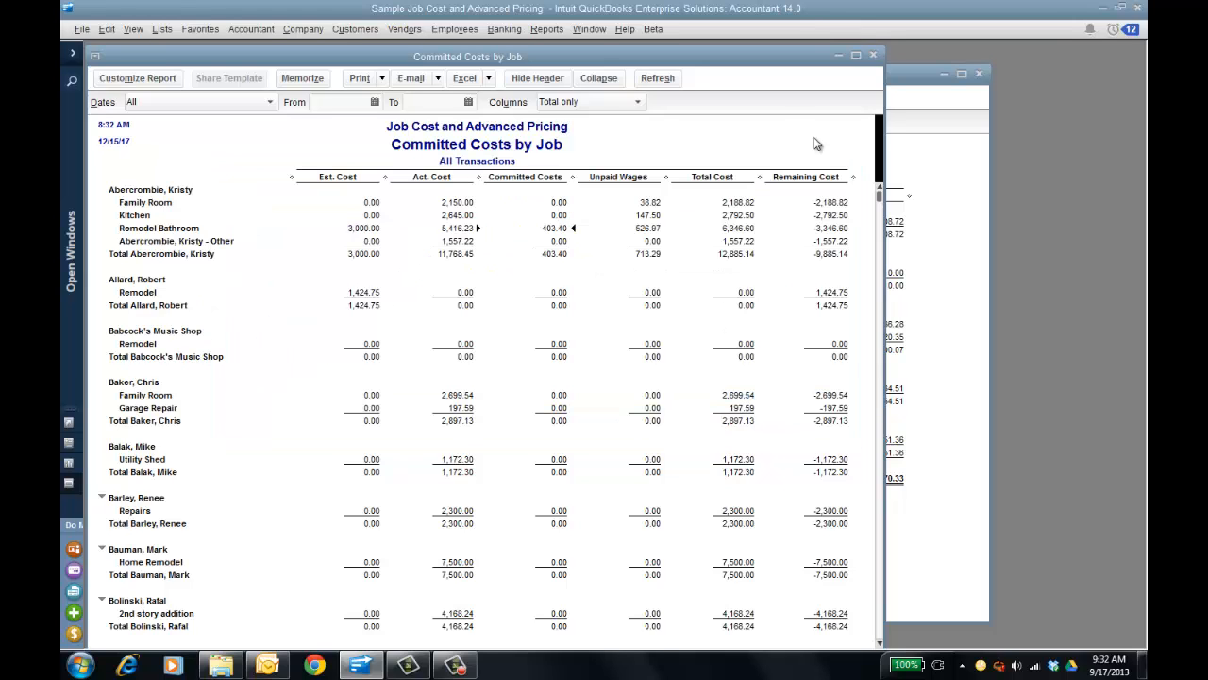
{"action": "mouse_move", "coordinate": [772, 139]}
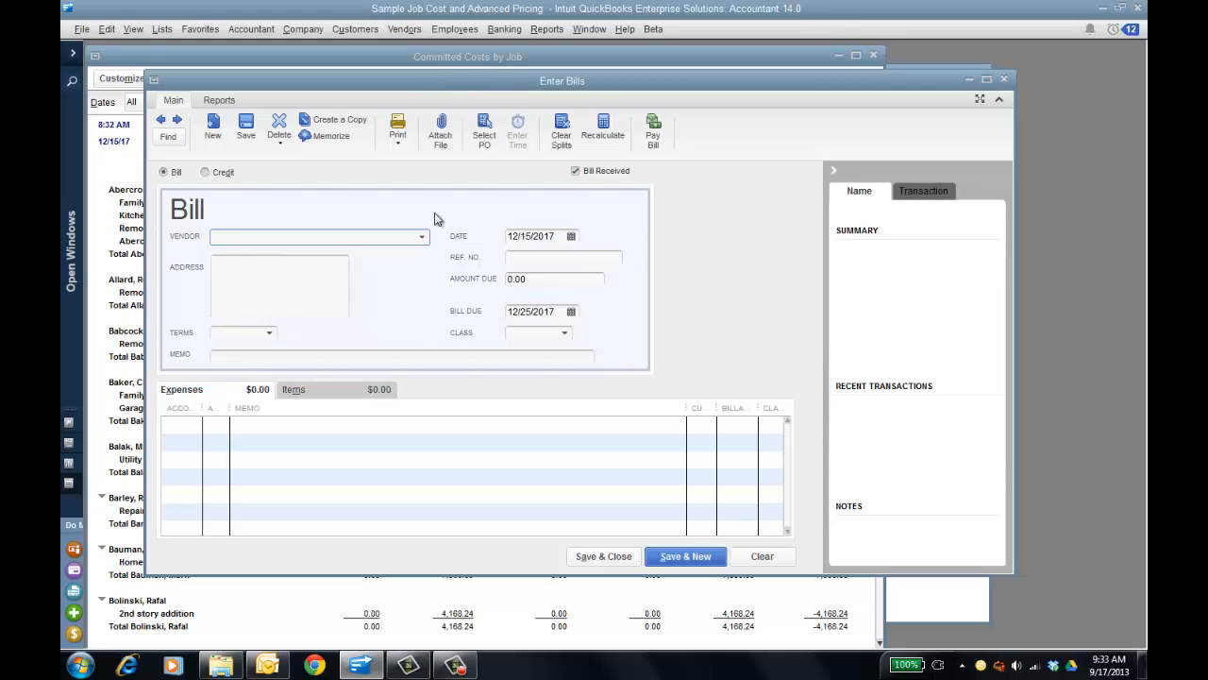
{"action": "left_click", "coordinate": [421, 236]}
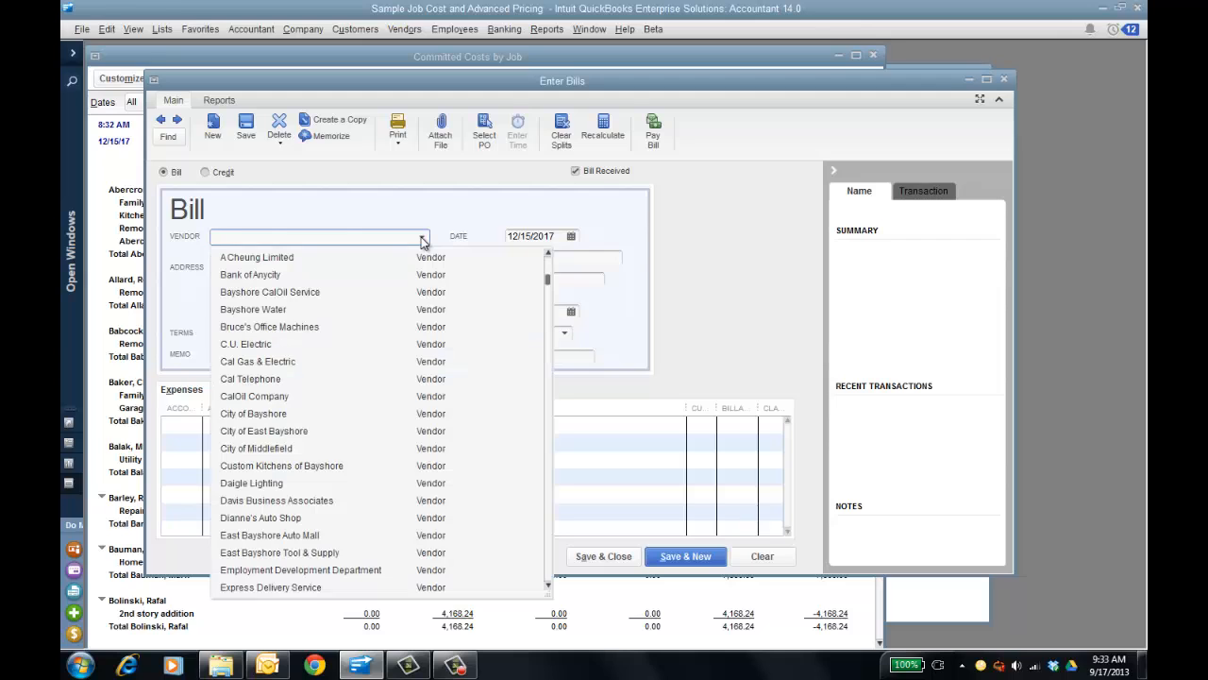
{"action": "mouse_move", "coordinate": [403, 318]}
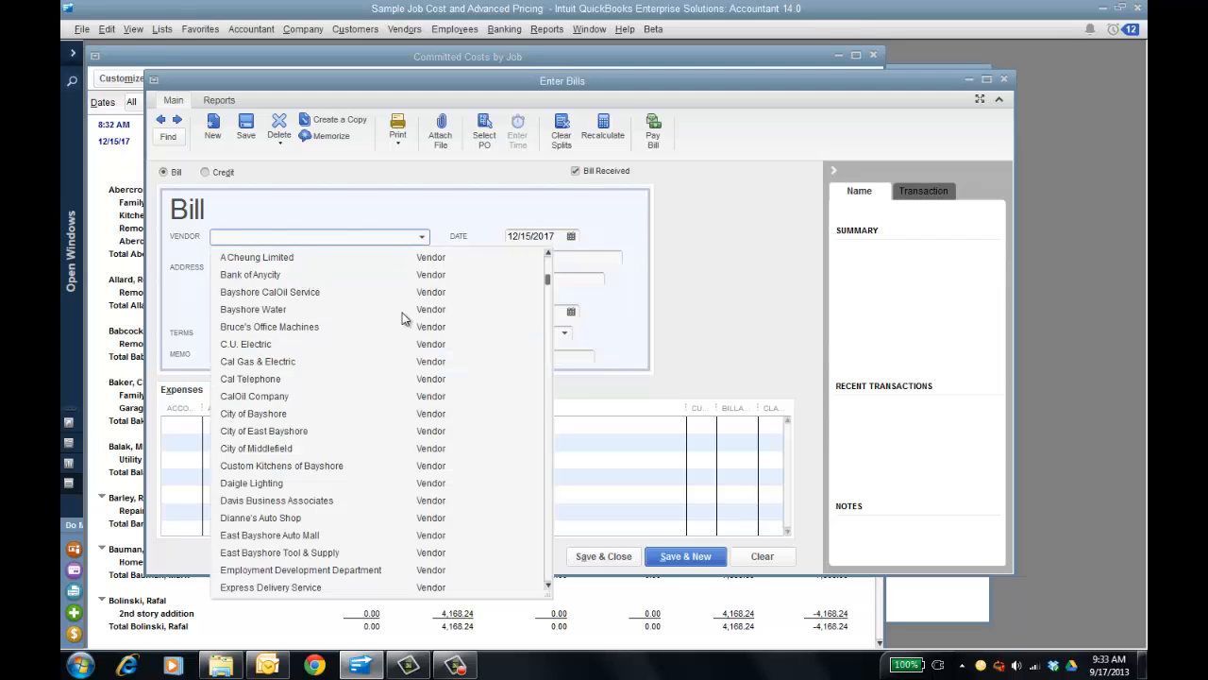
{"action": "scroll", "scroll_direction": "down", "scroll_amount": 3}
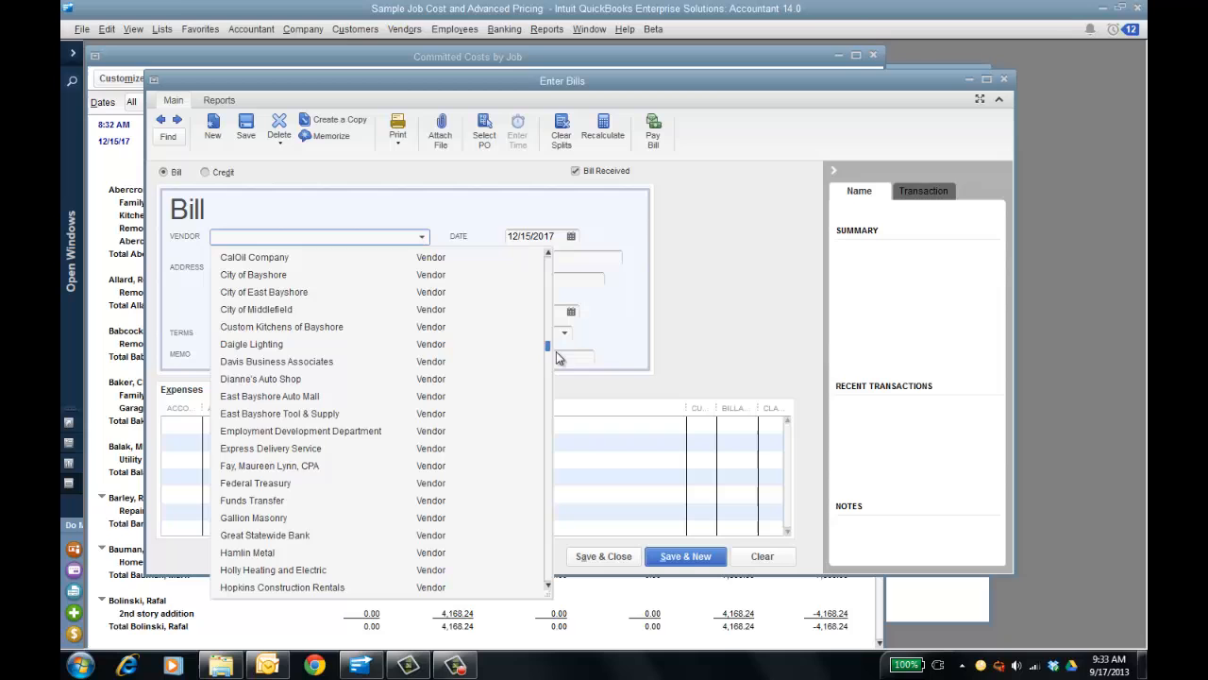
{"action": "scroll", "scroll_direction": "down", "scroll_amount": 3}
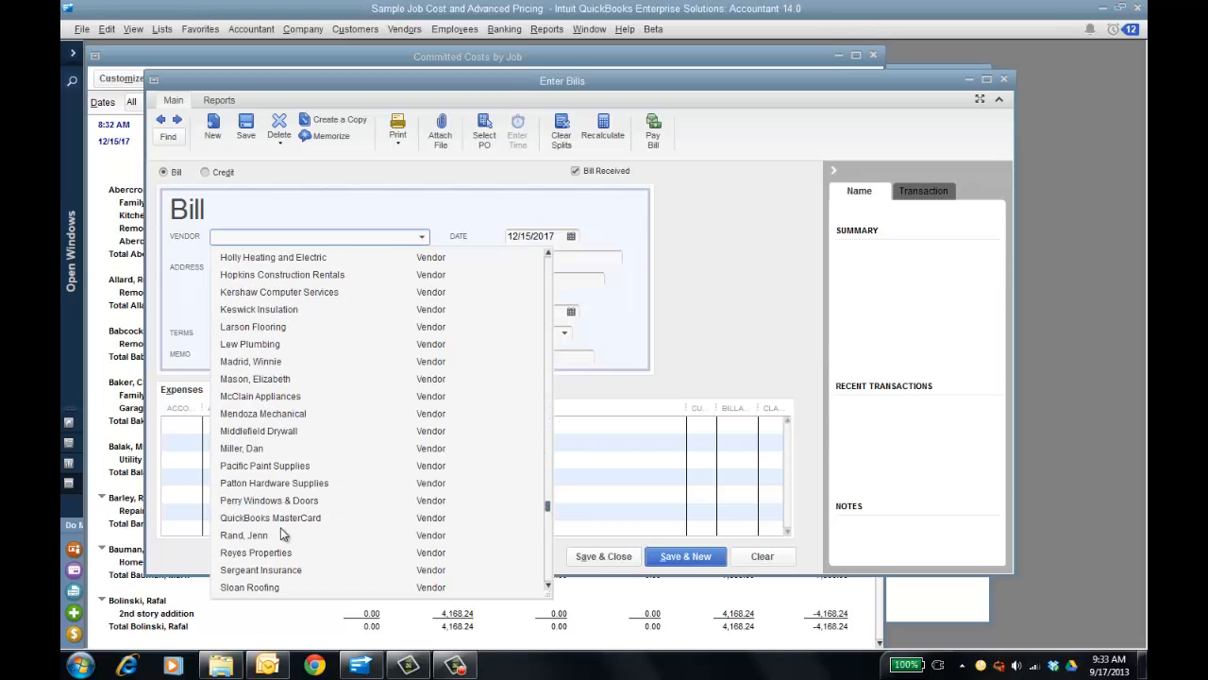
{"action": "left_click", "coordinate": [244, 535]}
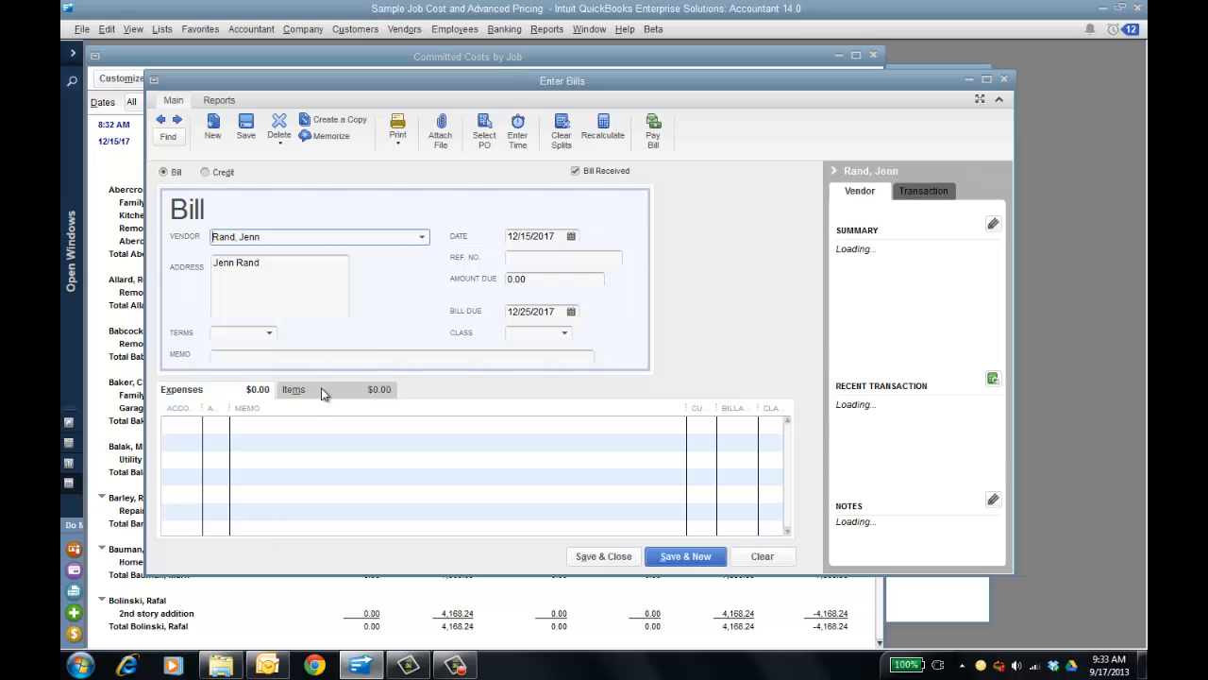
{"action": "mouse_move", "coordinate": [201, 408]}
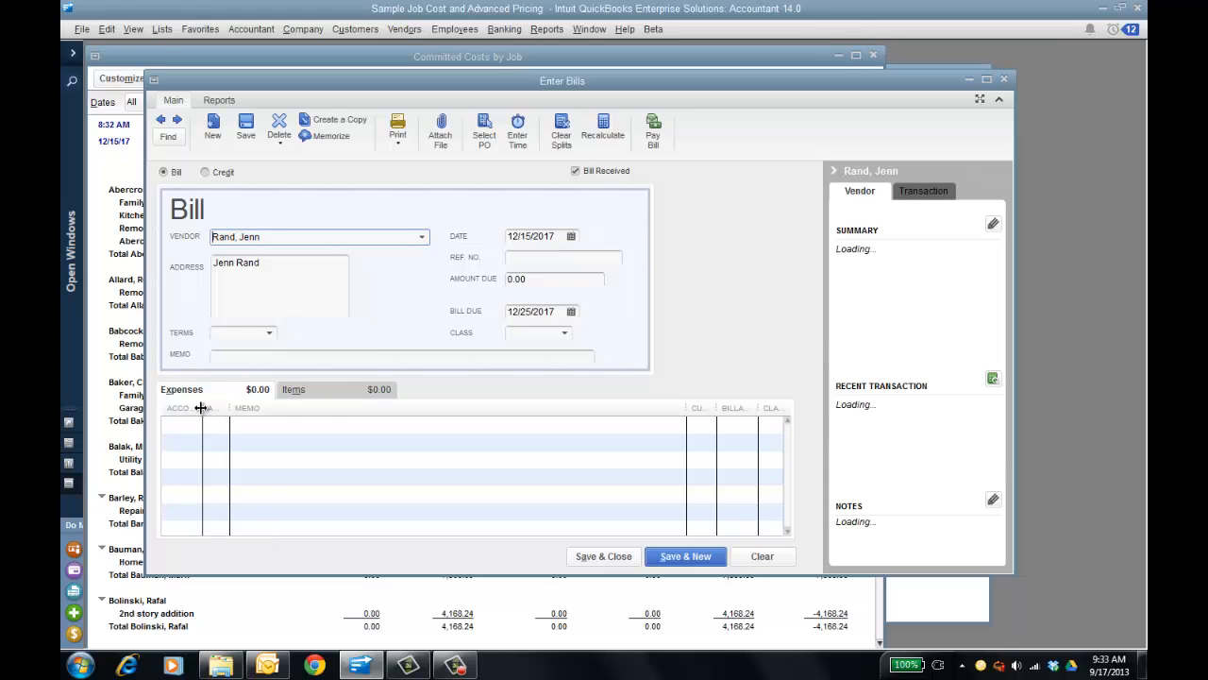
{"action": "left_click", "coordinate": [212, 424]}
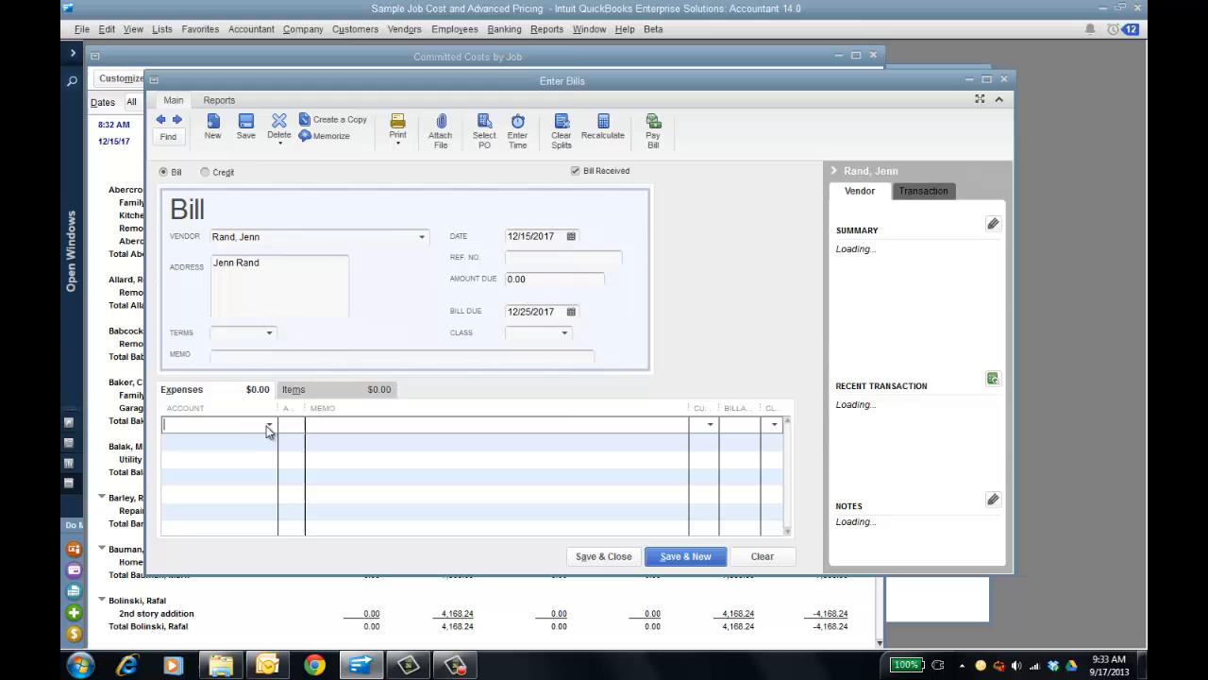
{"action": "left_click", "coordinate": [270, 424]}
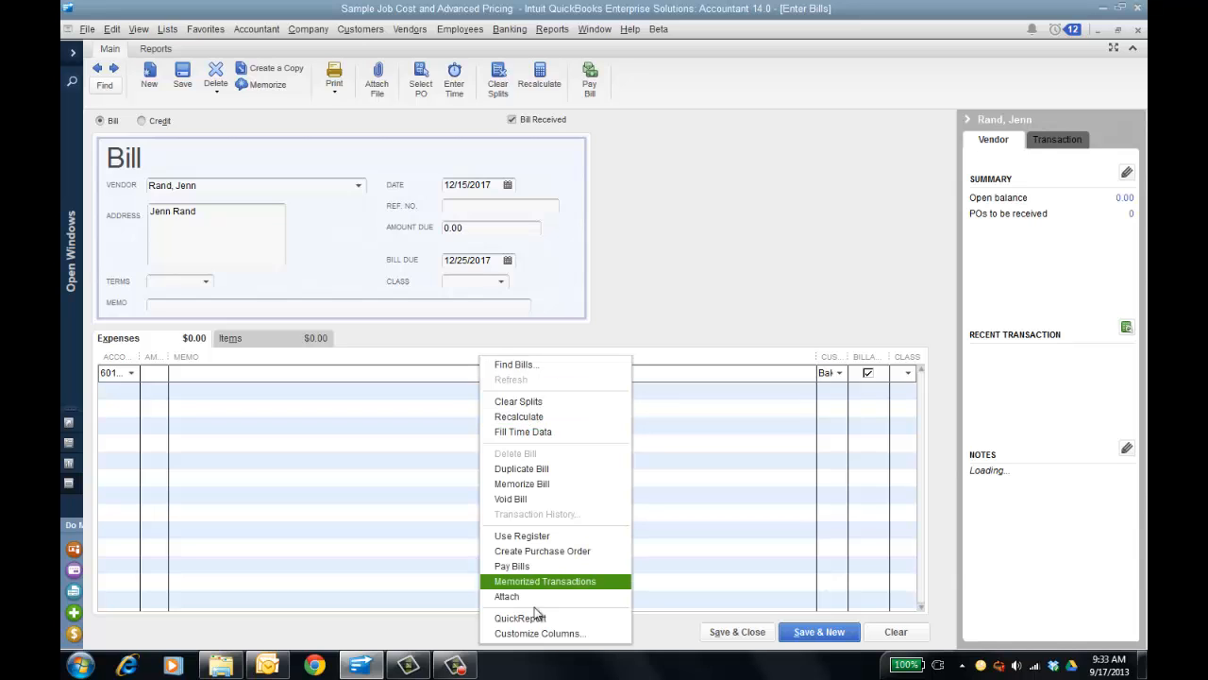
{"action": "left_click", "coordinate": [540, 633]}
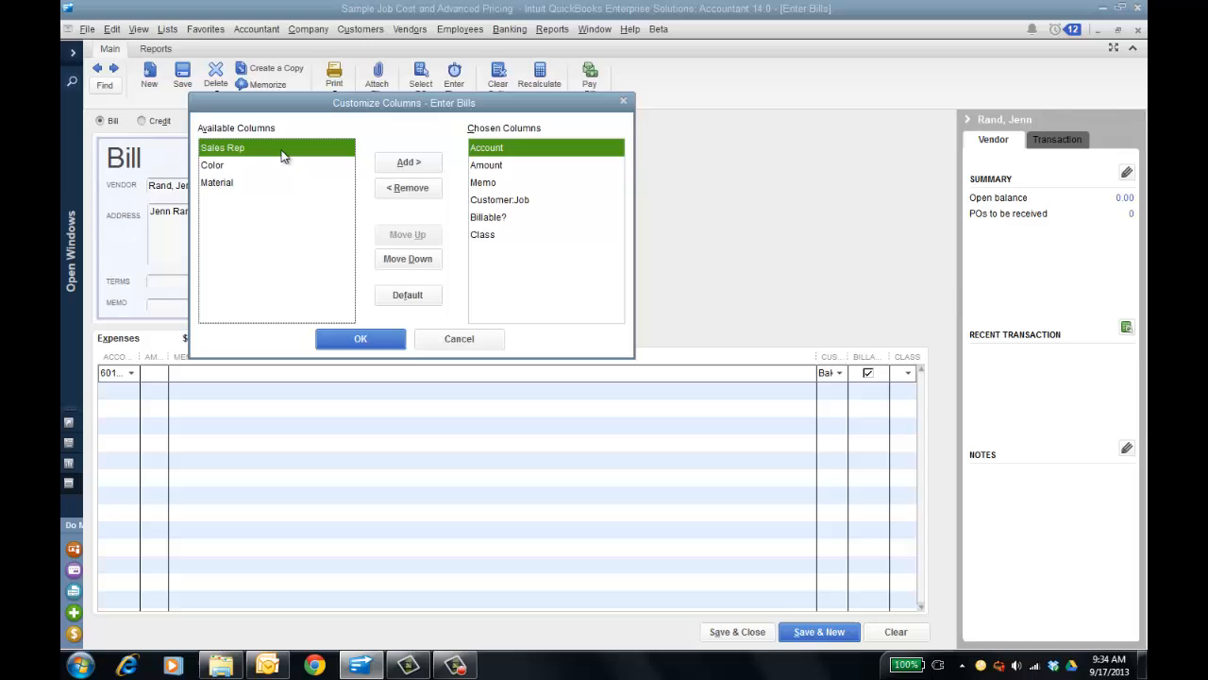
{"action": "mouse_move", "coordinate": [450, 343]}
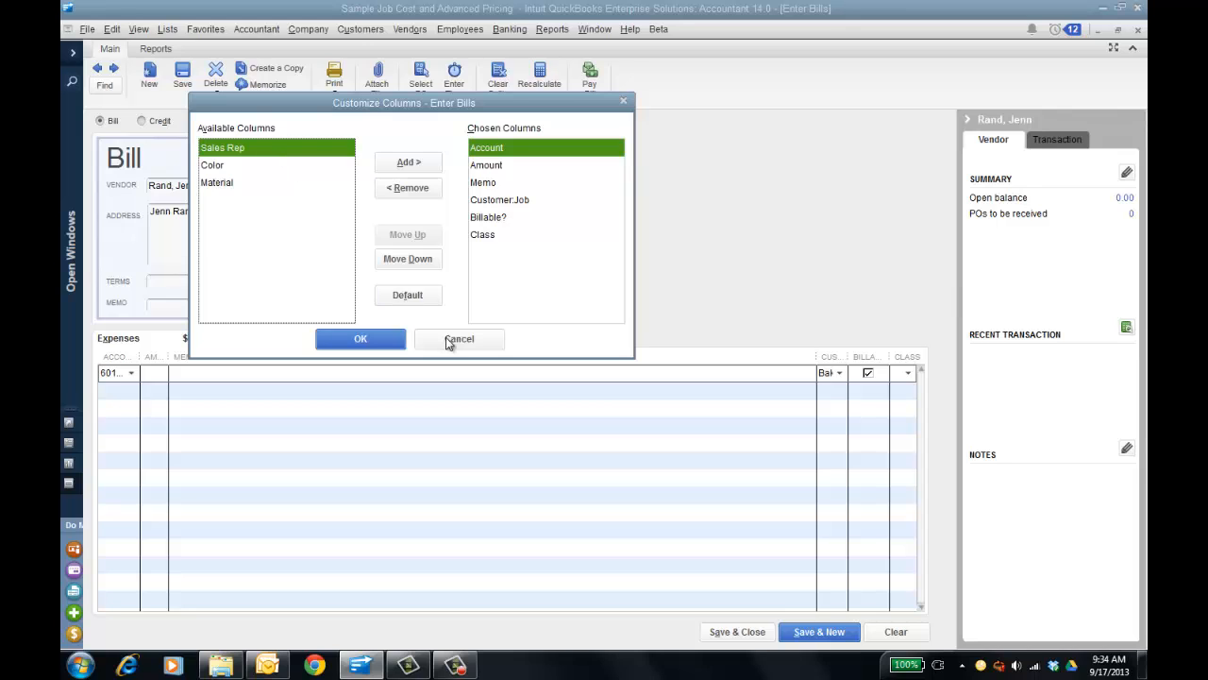
{"action": "left_click", "coordinate": [460, 339]}
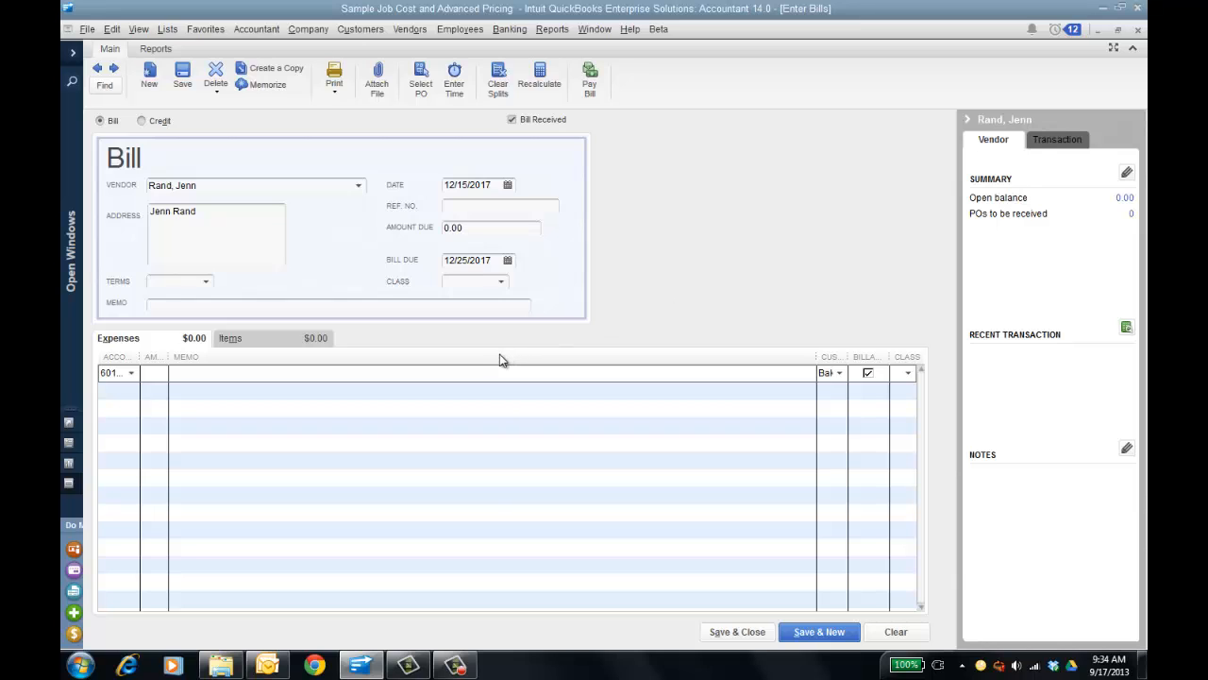
Step: Add a Sales Rep column to the bill's expense grid via Customize Columns
{"action": "right_click", "coordinate": [500, 360]}
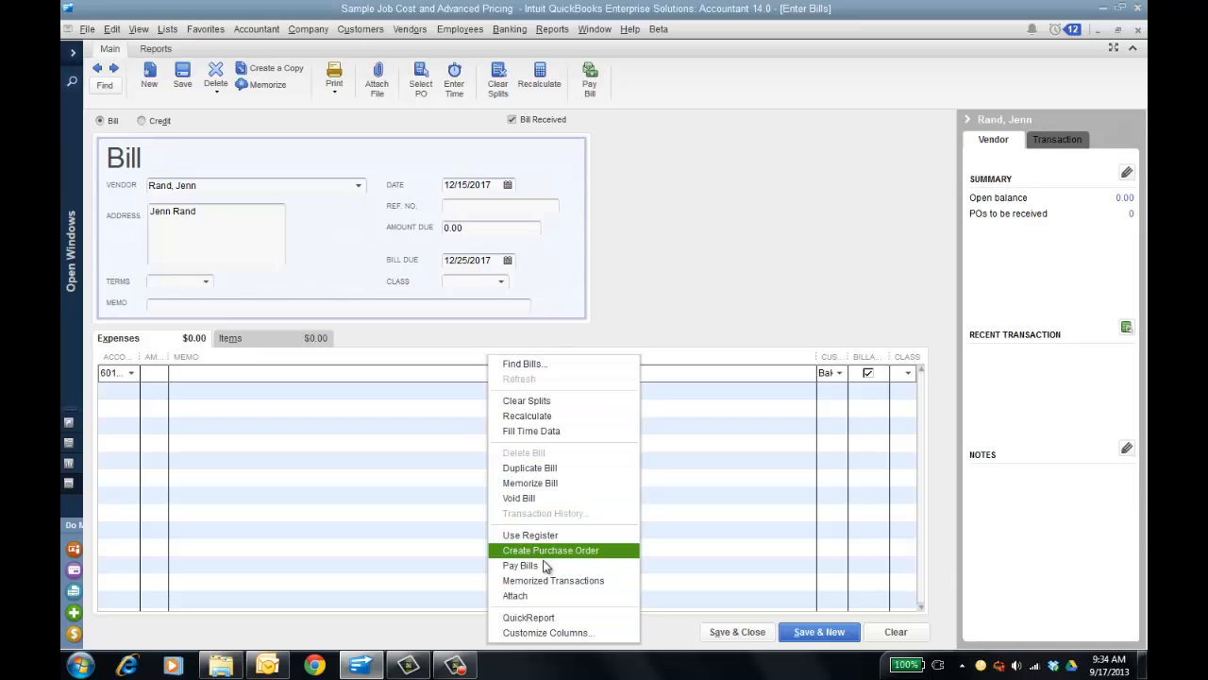
{"action": "left_click", "coordinate": [547, 633]}
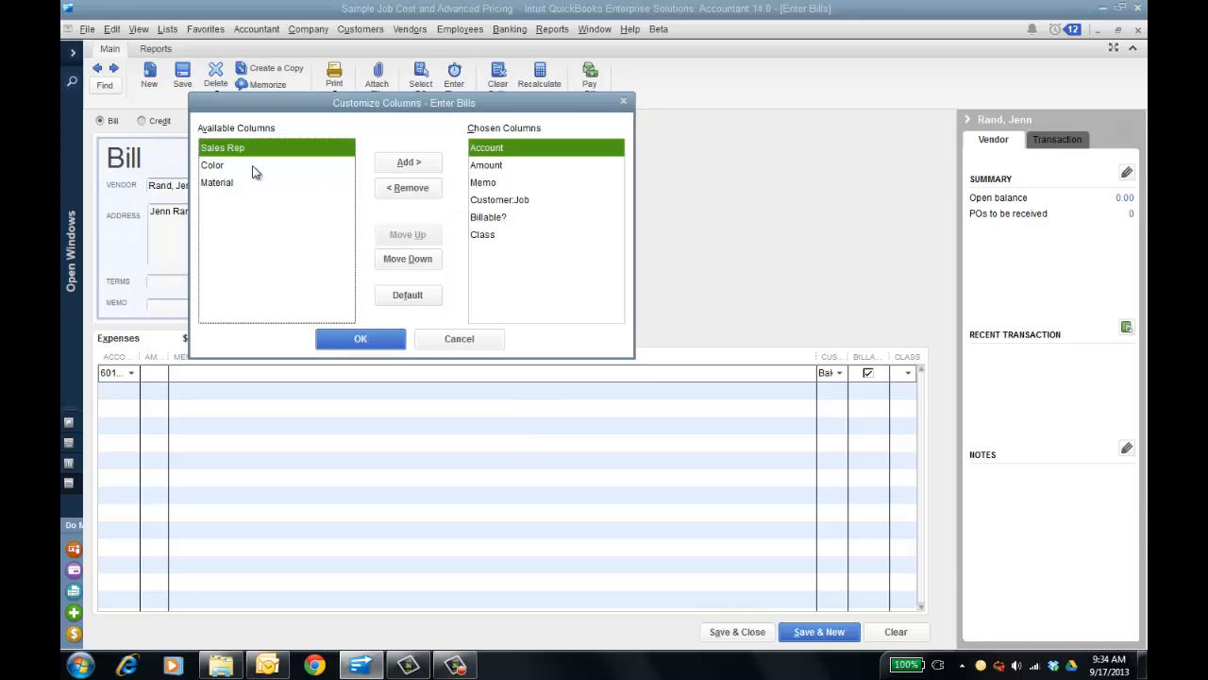
{"action": "left_click", "coordinate": [407, 161]}
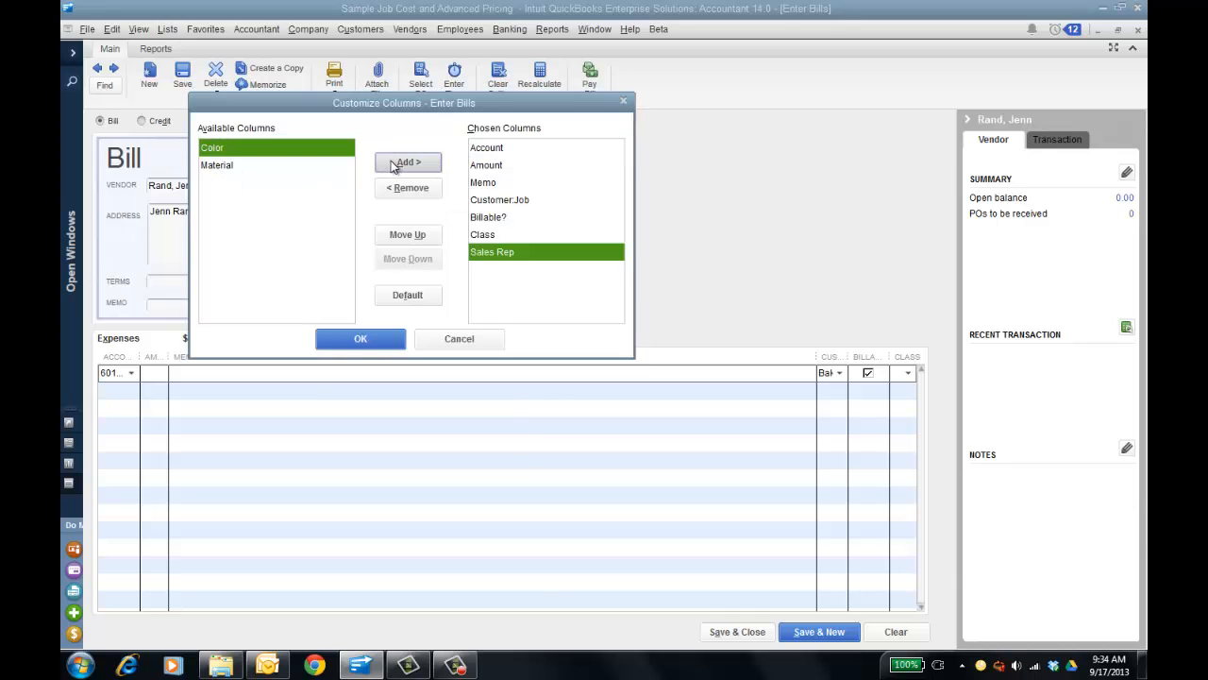
{"action": "left_click", "coordinate": [360, 338]}
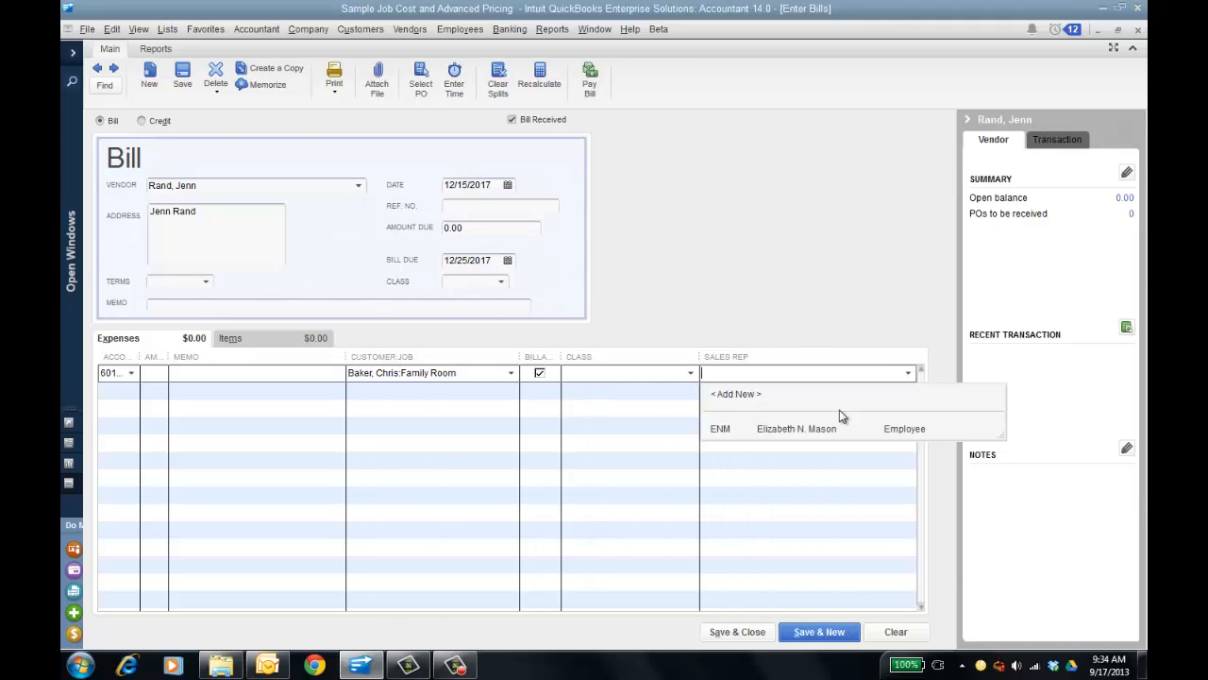
{"action": "left_click", "coordinate": [796, 428]}
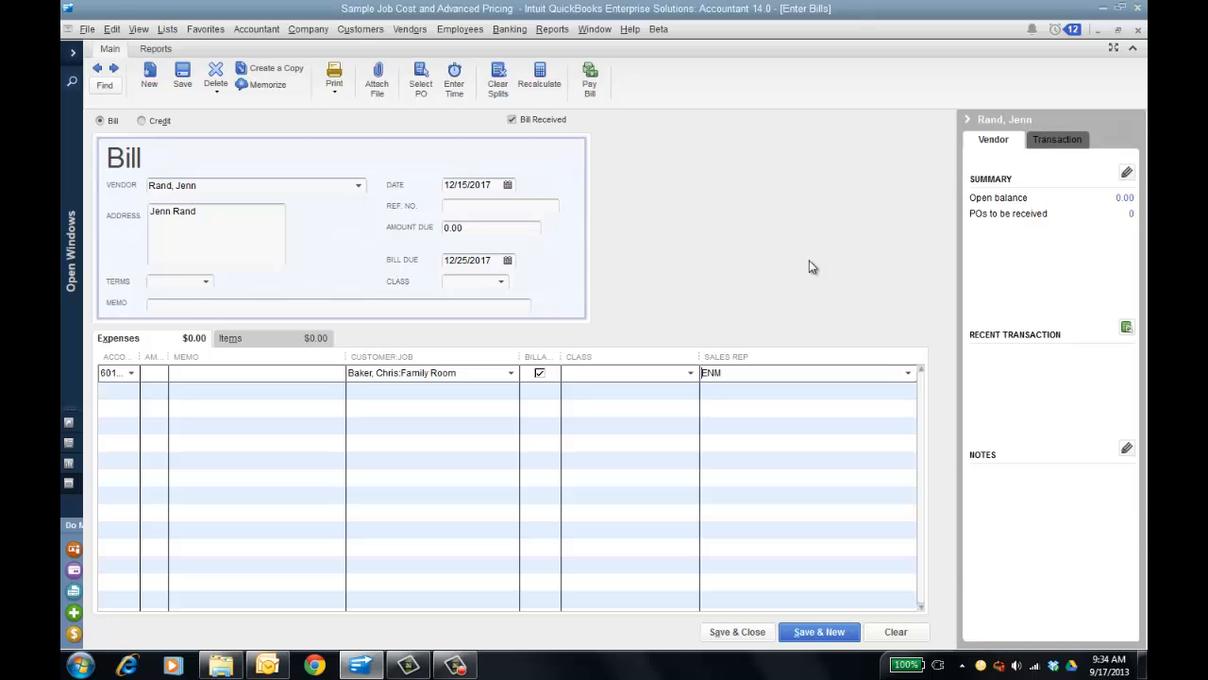
{"action": "left_click", "coordinate": [589, 78]}
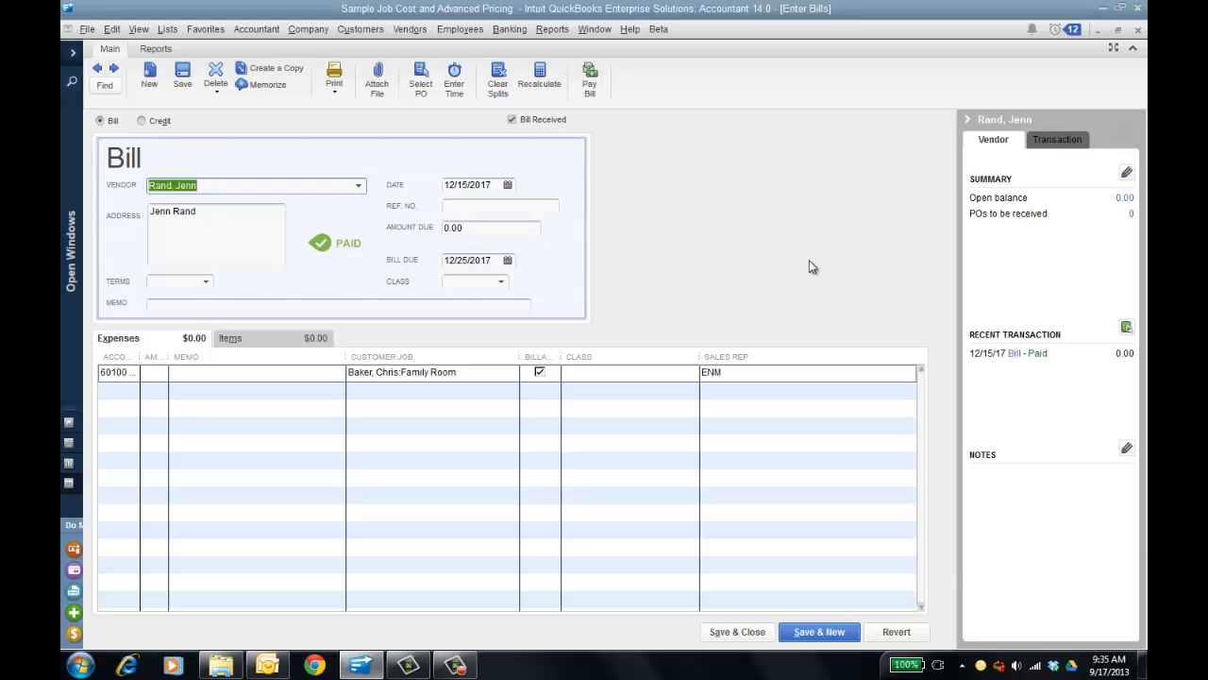